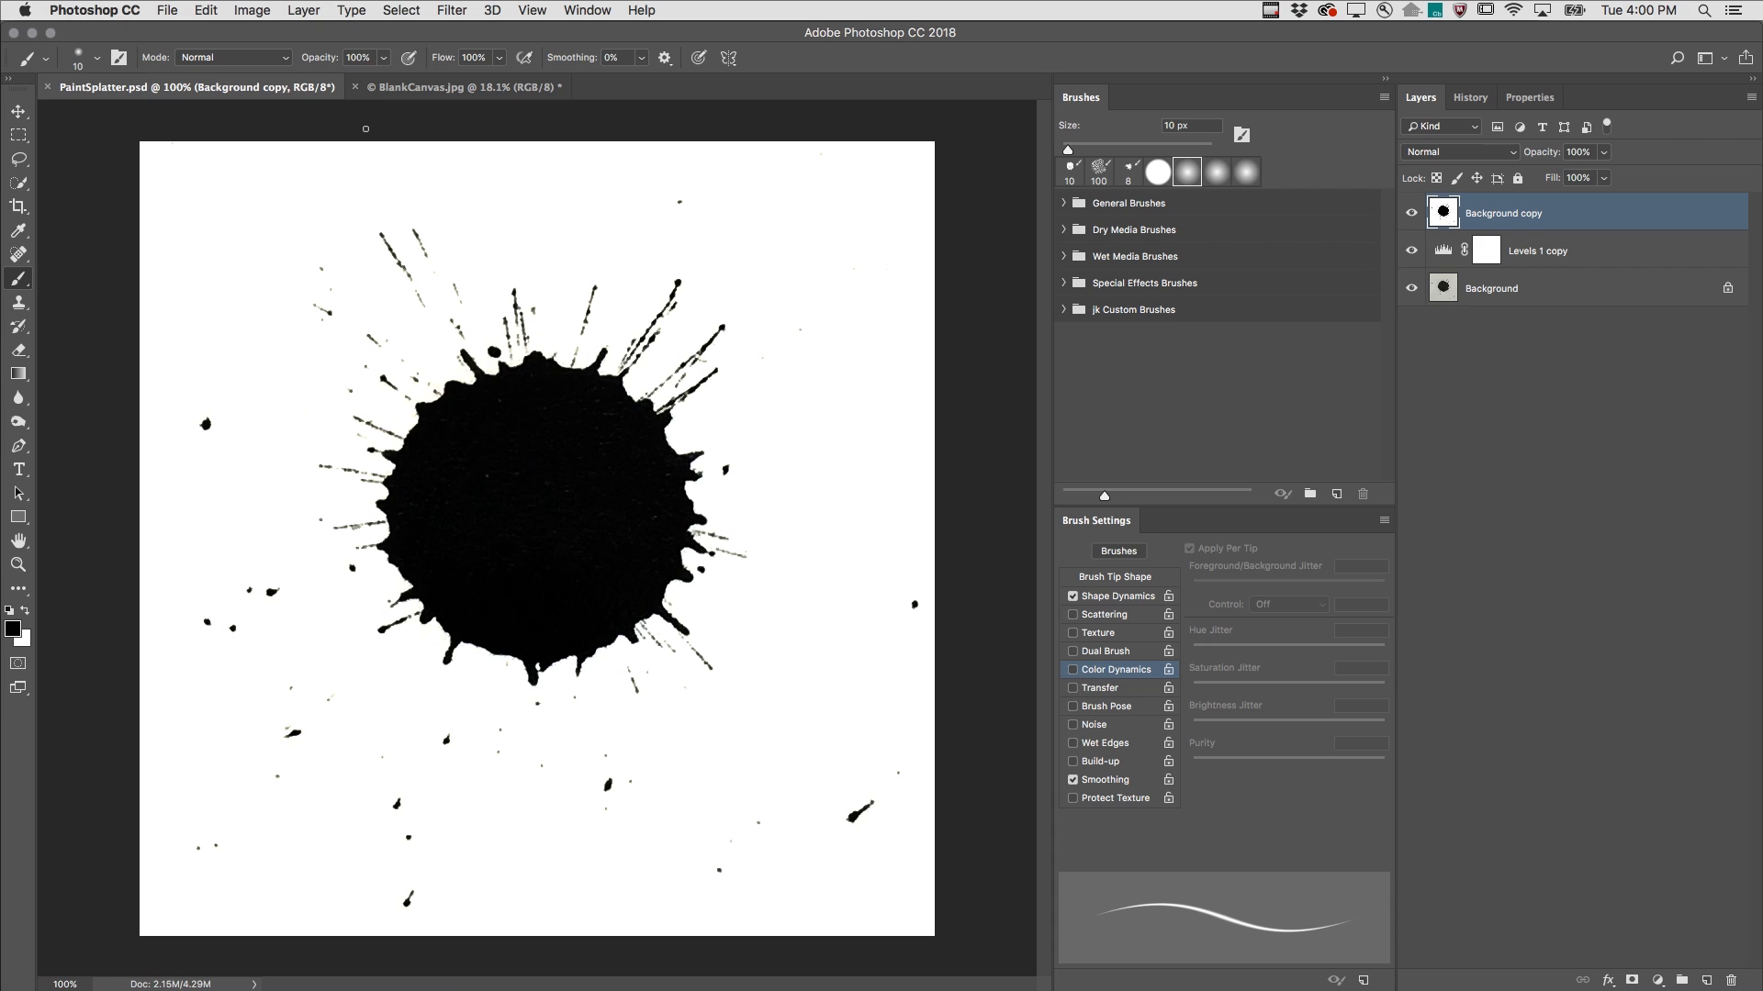
mouse_move(385, 163)
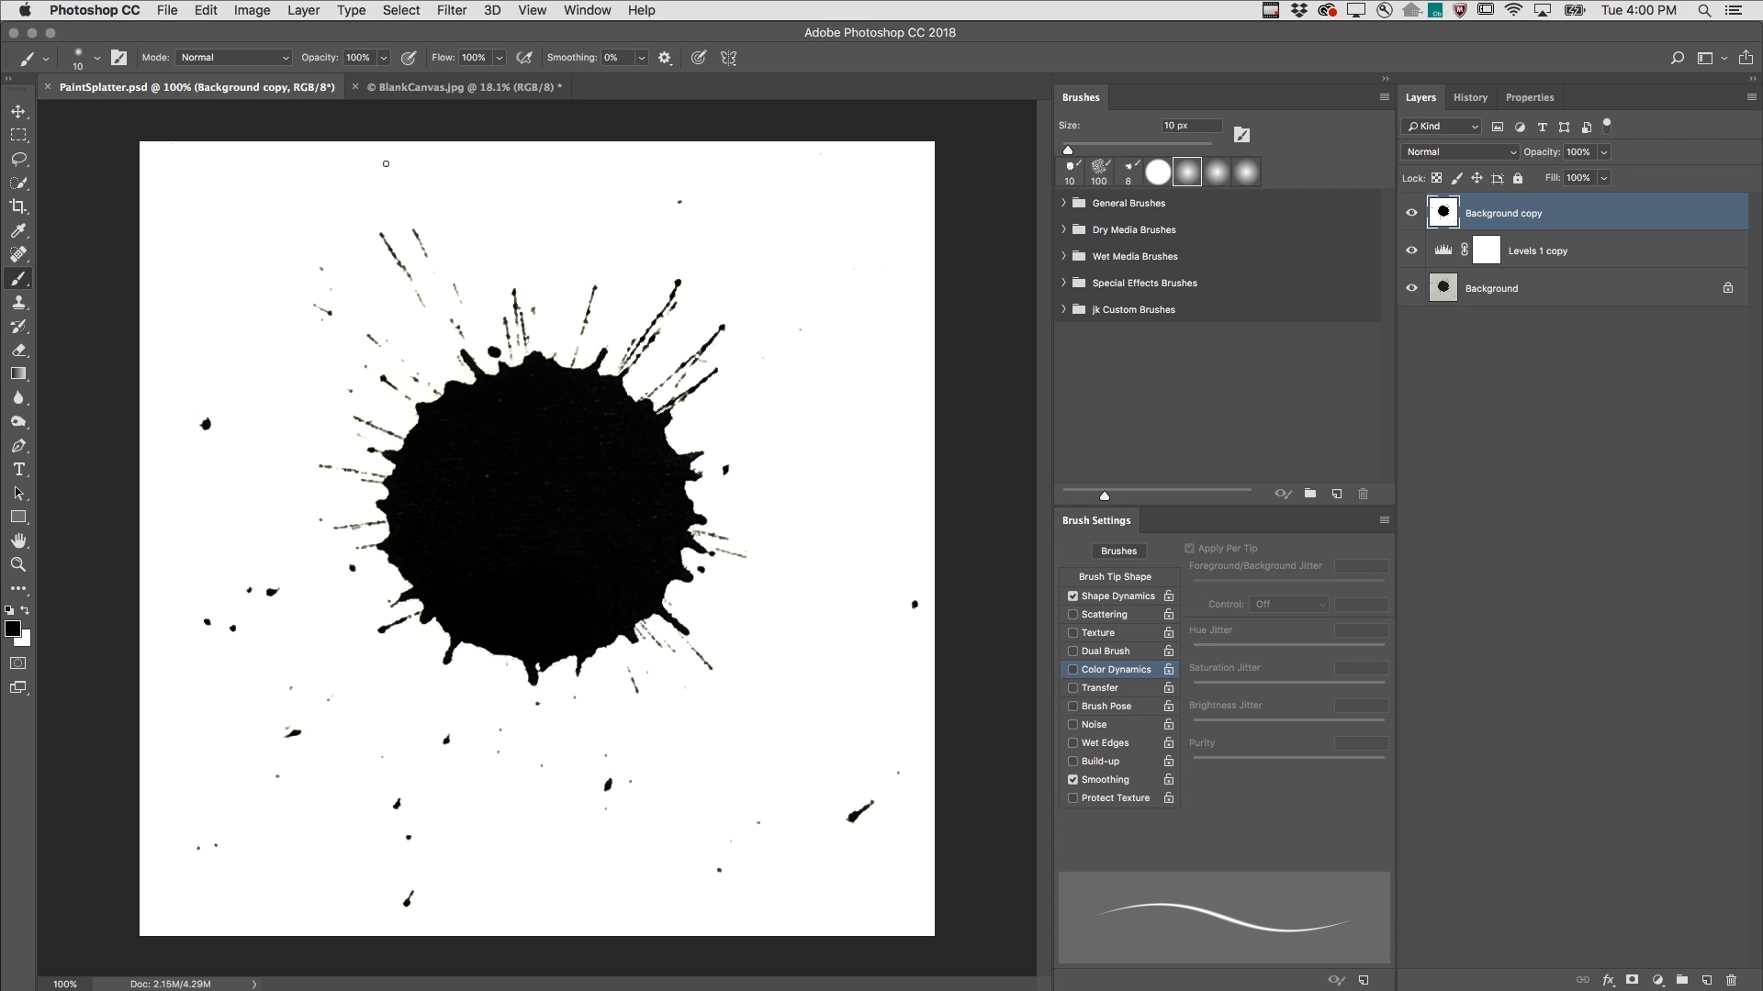
mouse_move(503, 454)
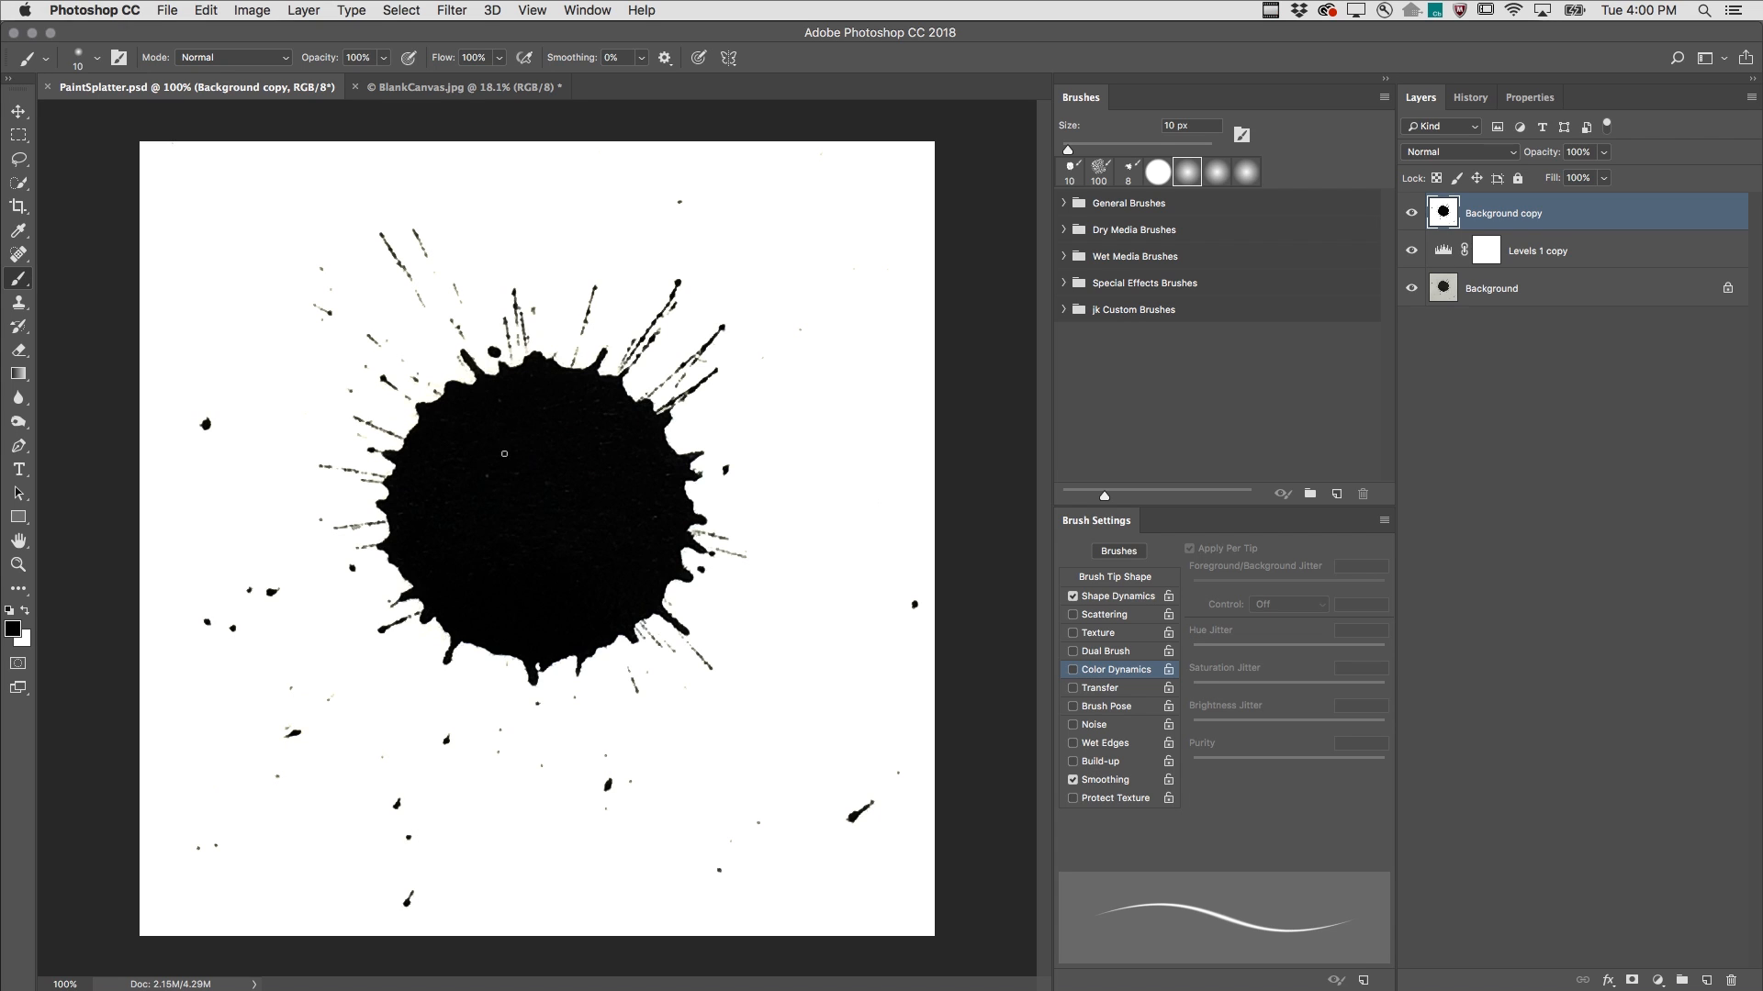
mouse_move(428, 308)
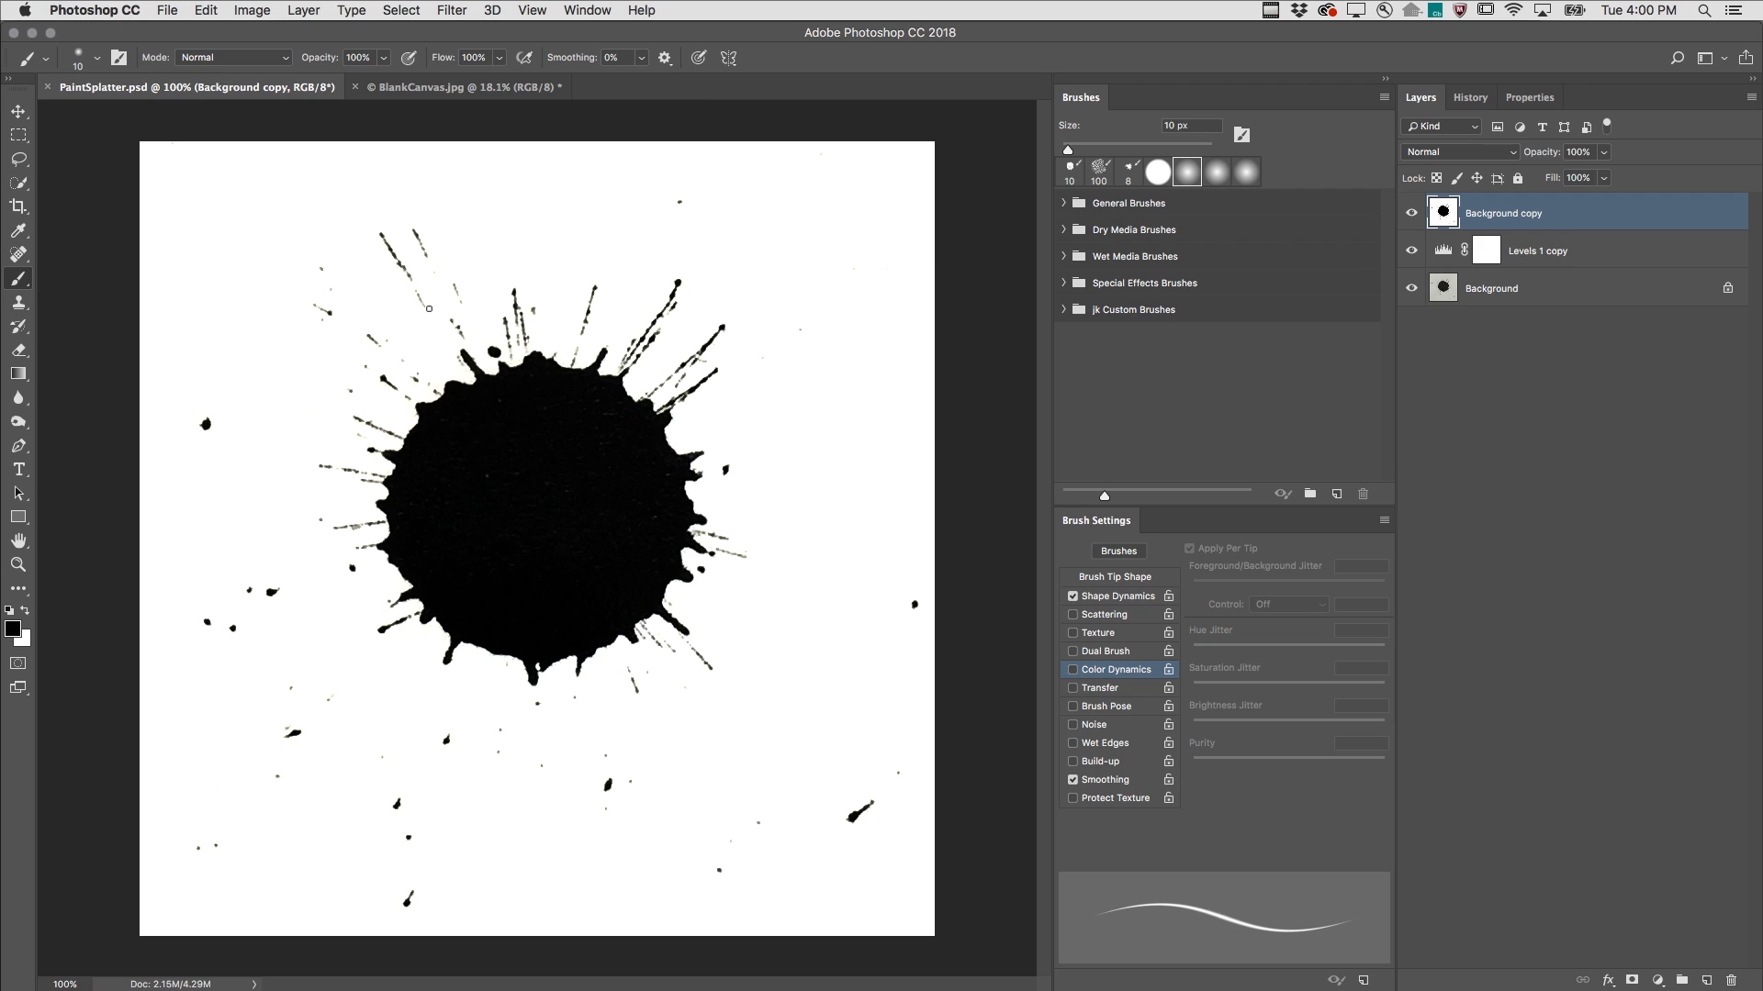
mouse_move(428, 305)
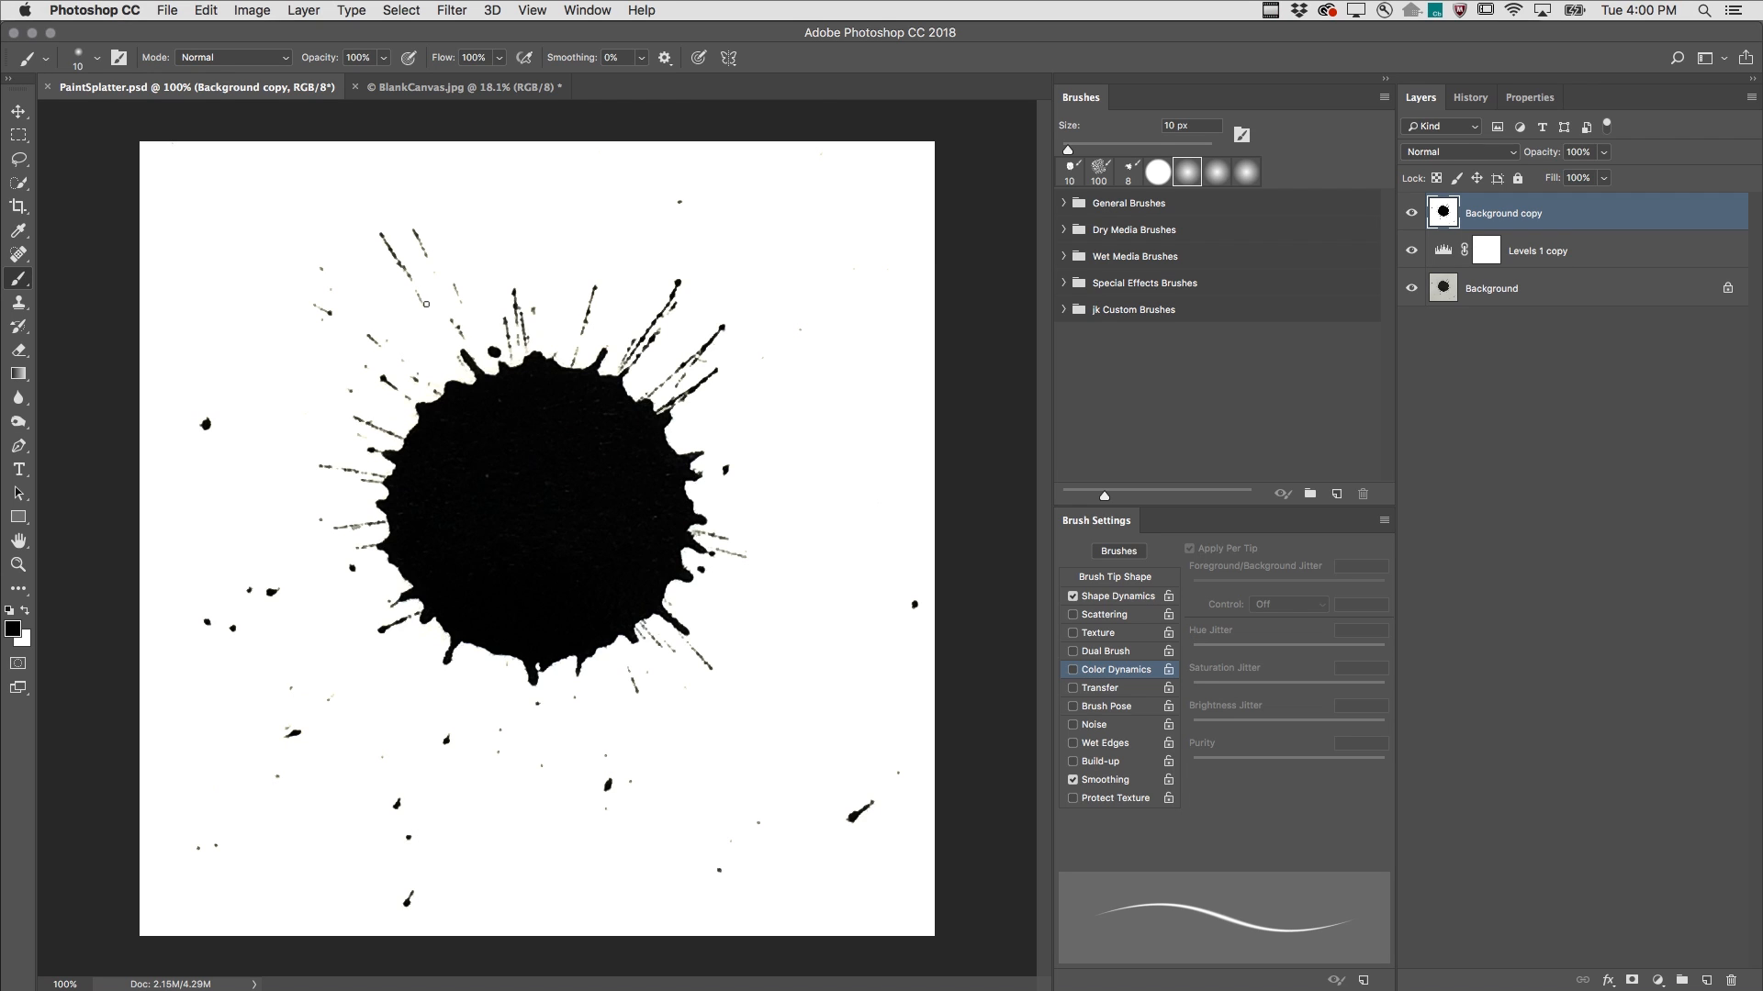
mouse_move(510, 252)
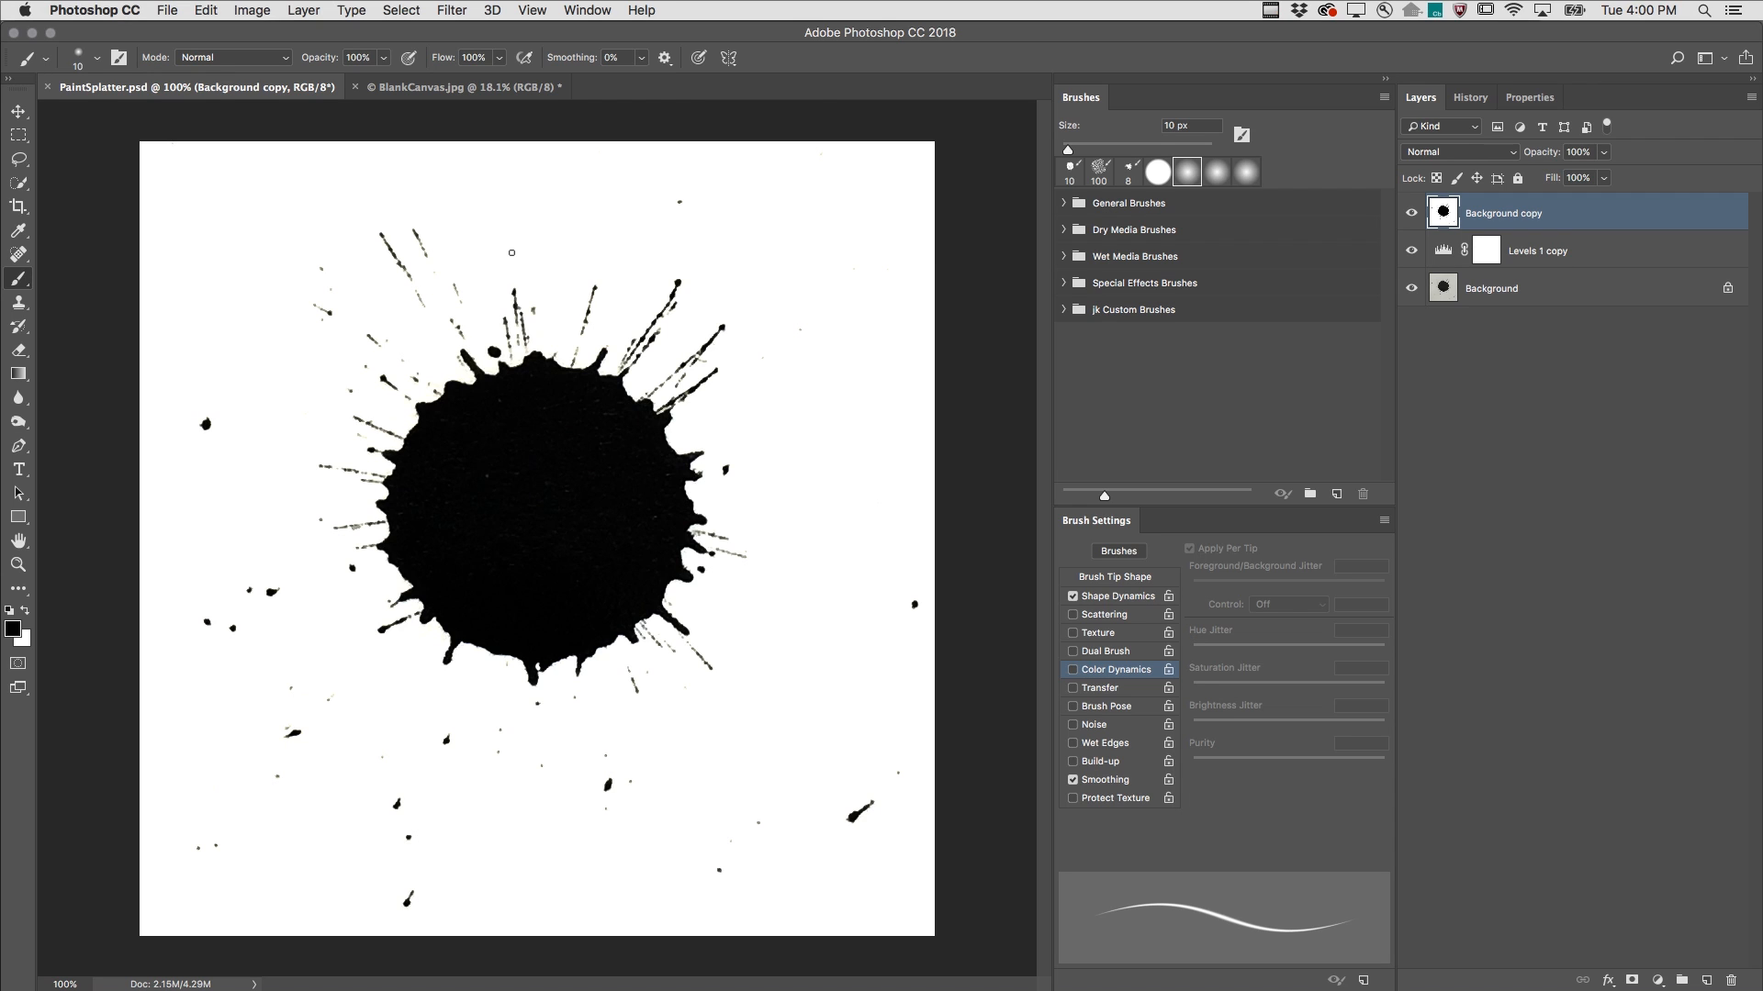
Choose the Rectangular Marquee tool to select around the ink splatter
click(19, 112)
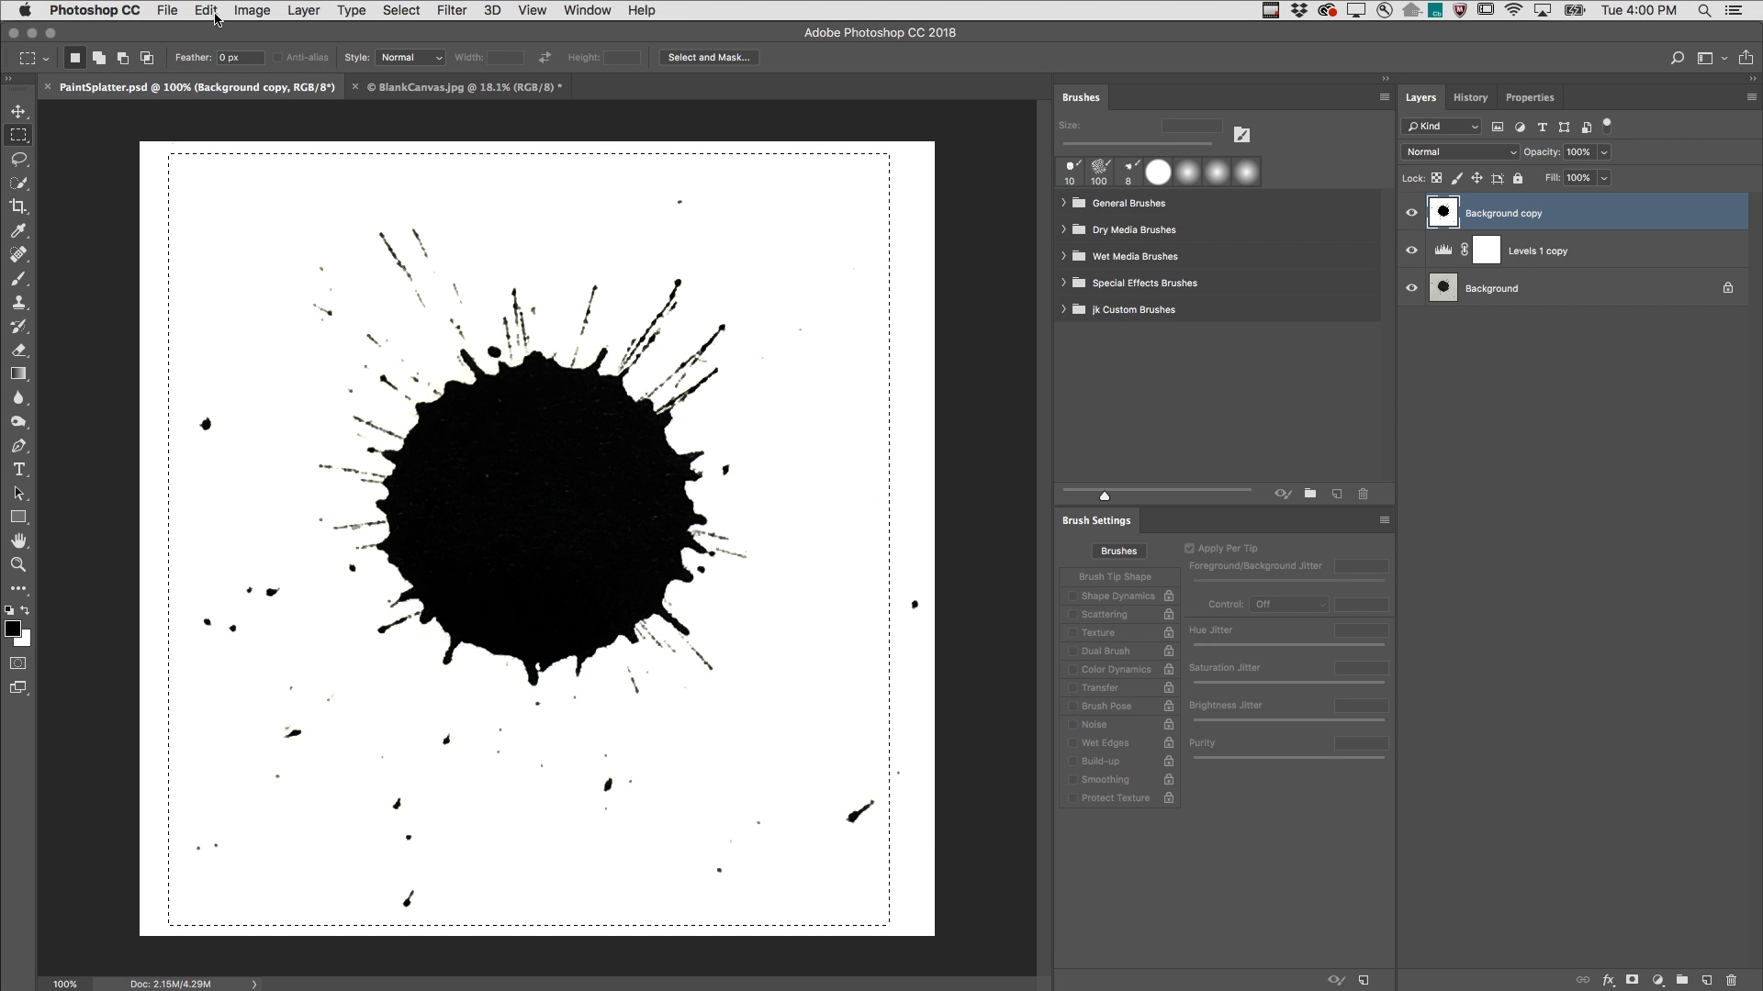
Define a brush preset from the selected splatter named 'jk spatter'
click(204, 11)
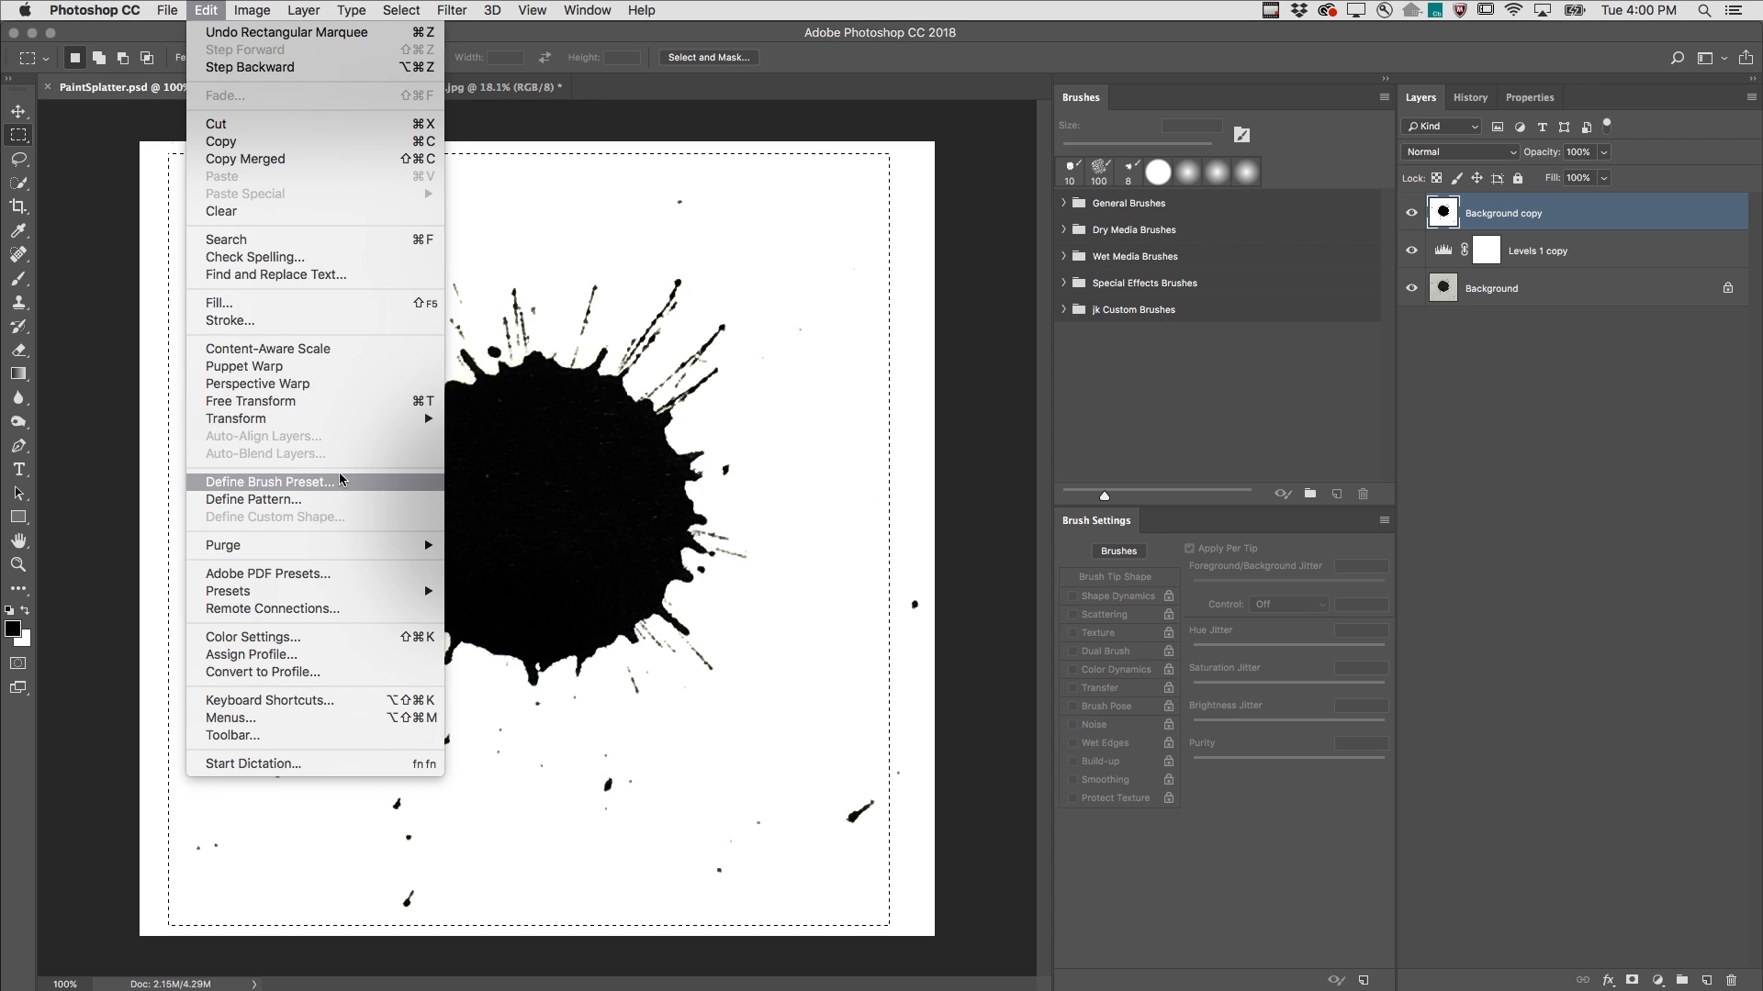
click(268, 481)
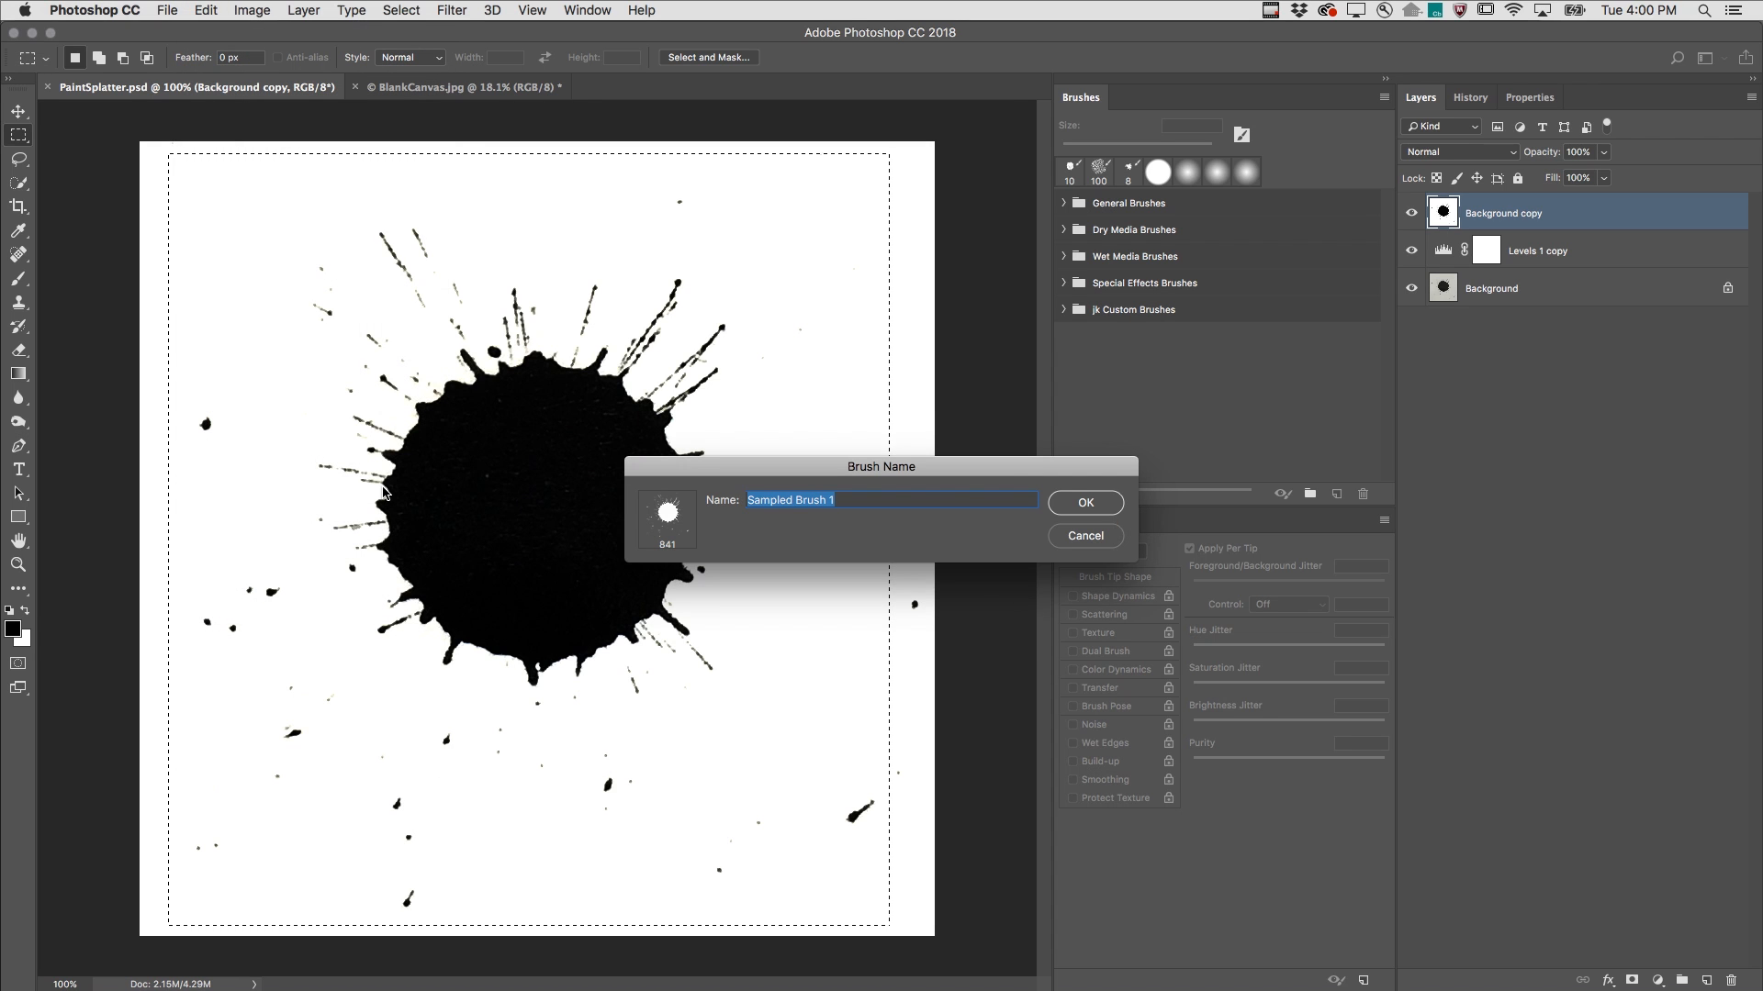
text(jk spatter)
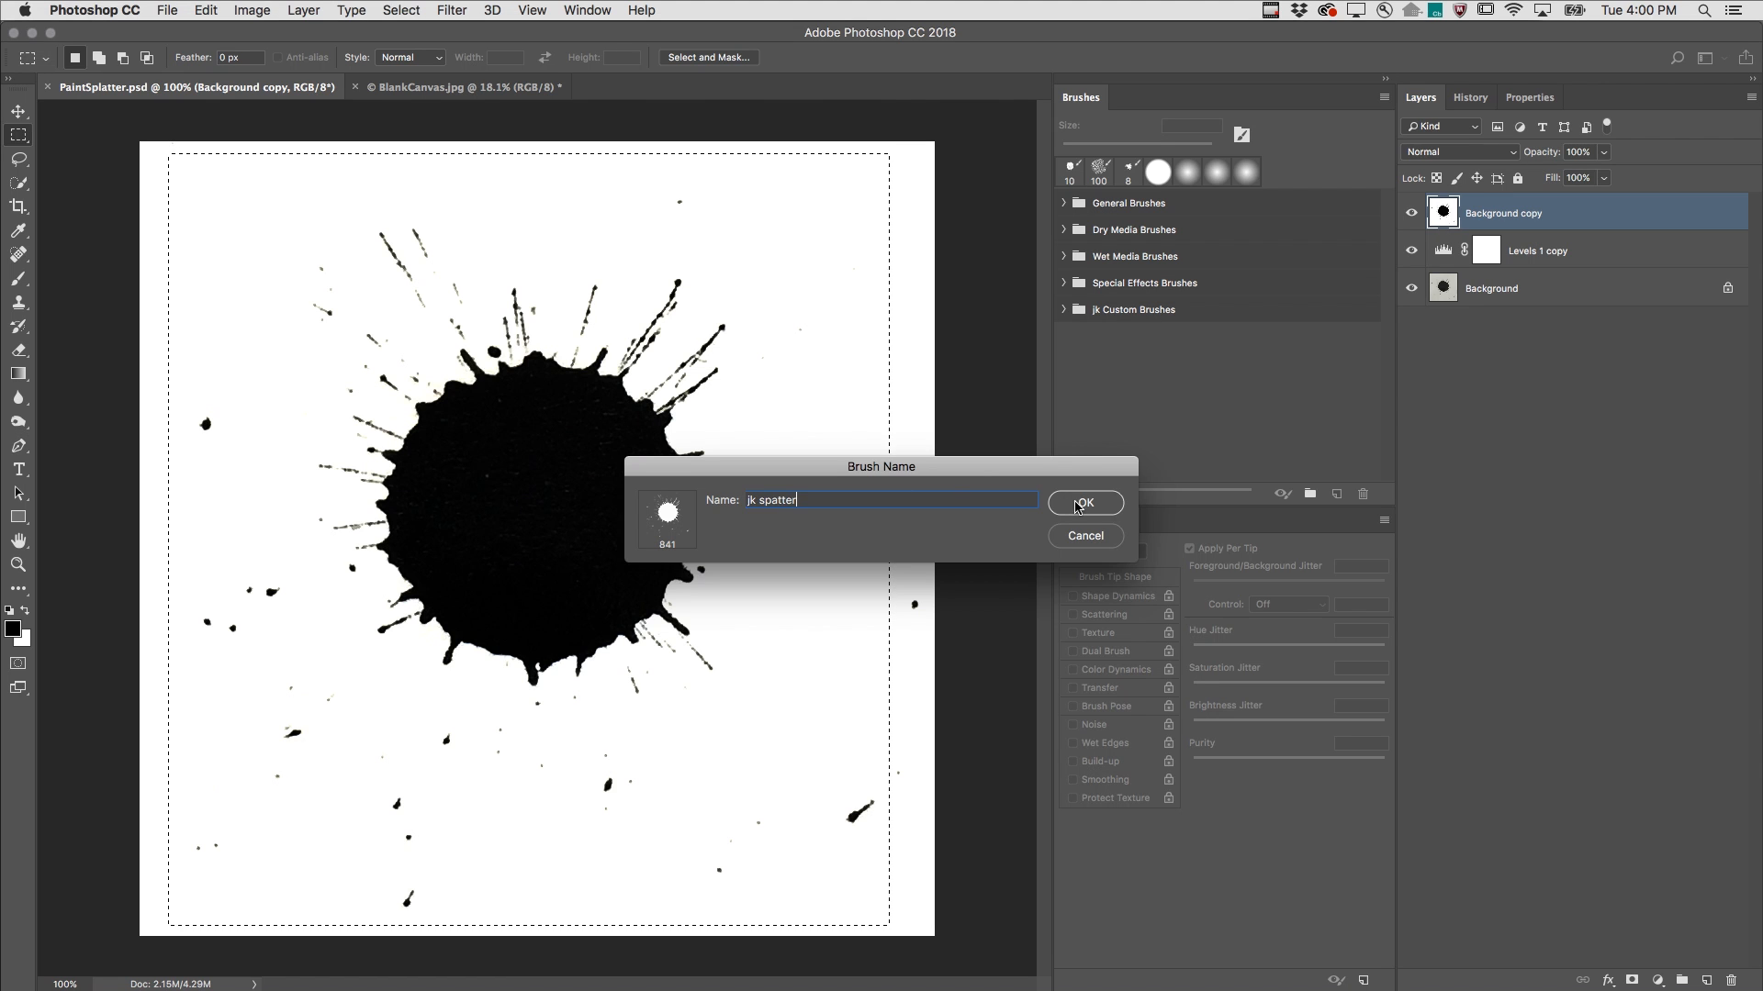
click(1083, 503)
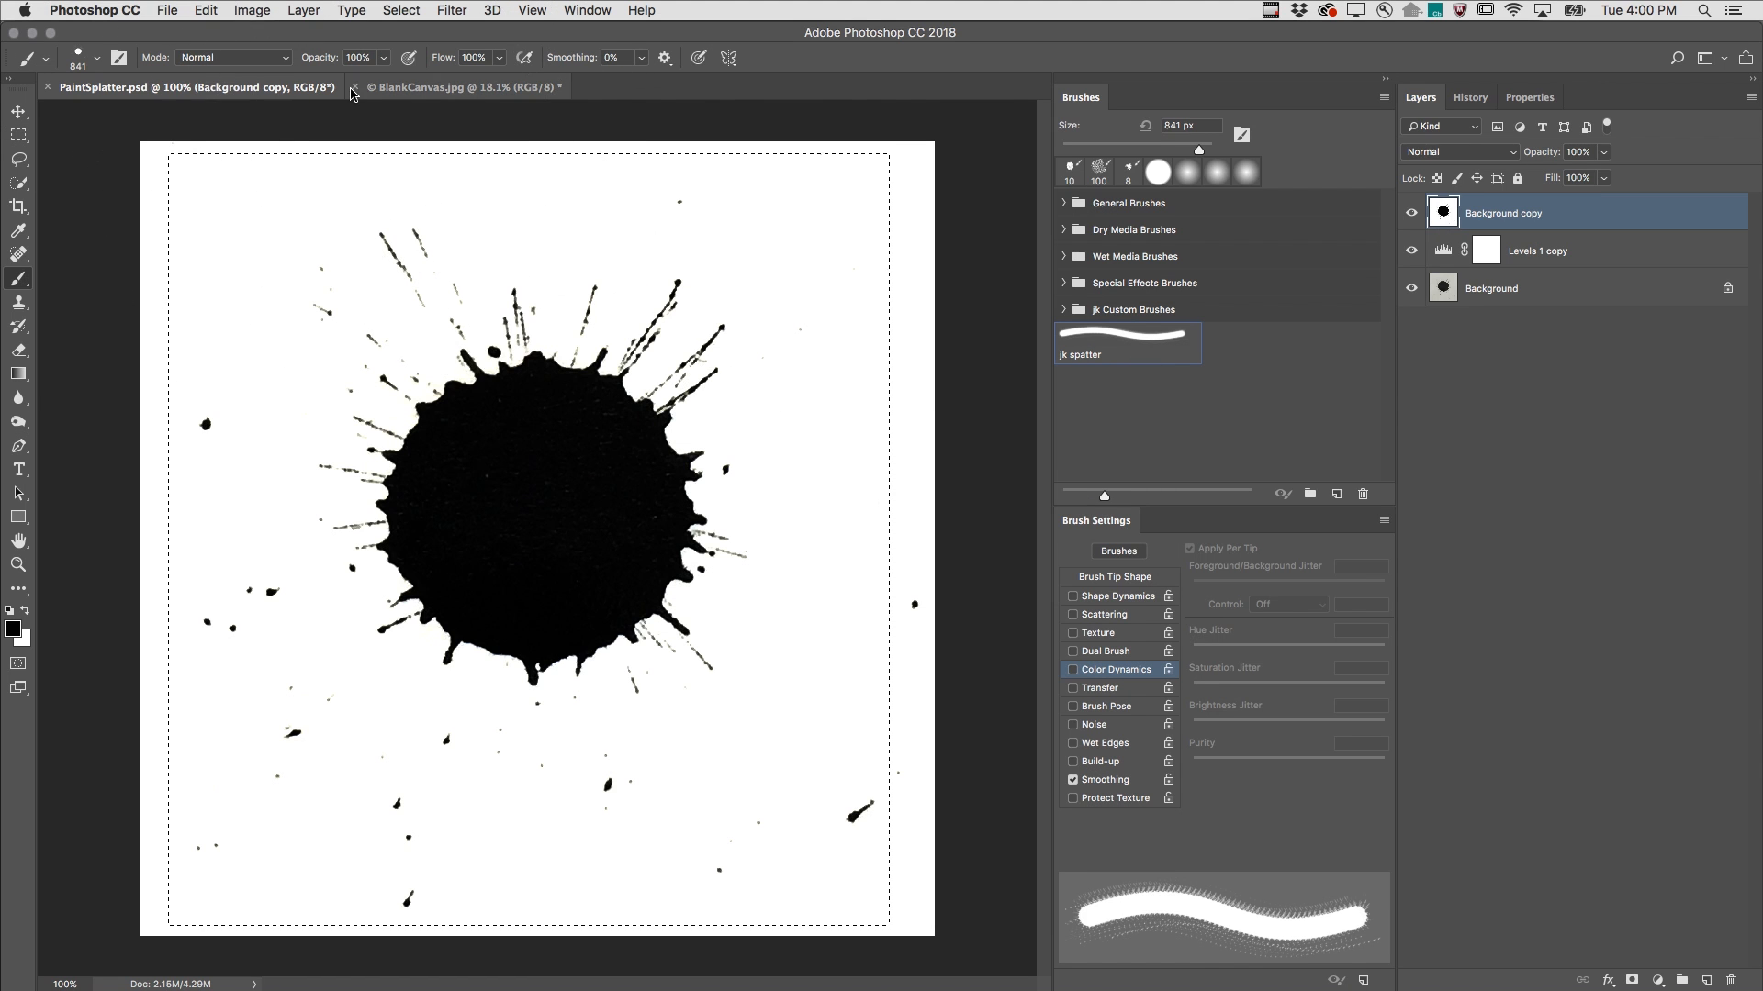
On the BlankCanvas document, give jk spatter Shape Dynamics with 100% size and angle jitter
click(450, 86)
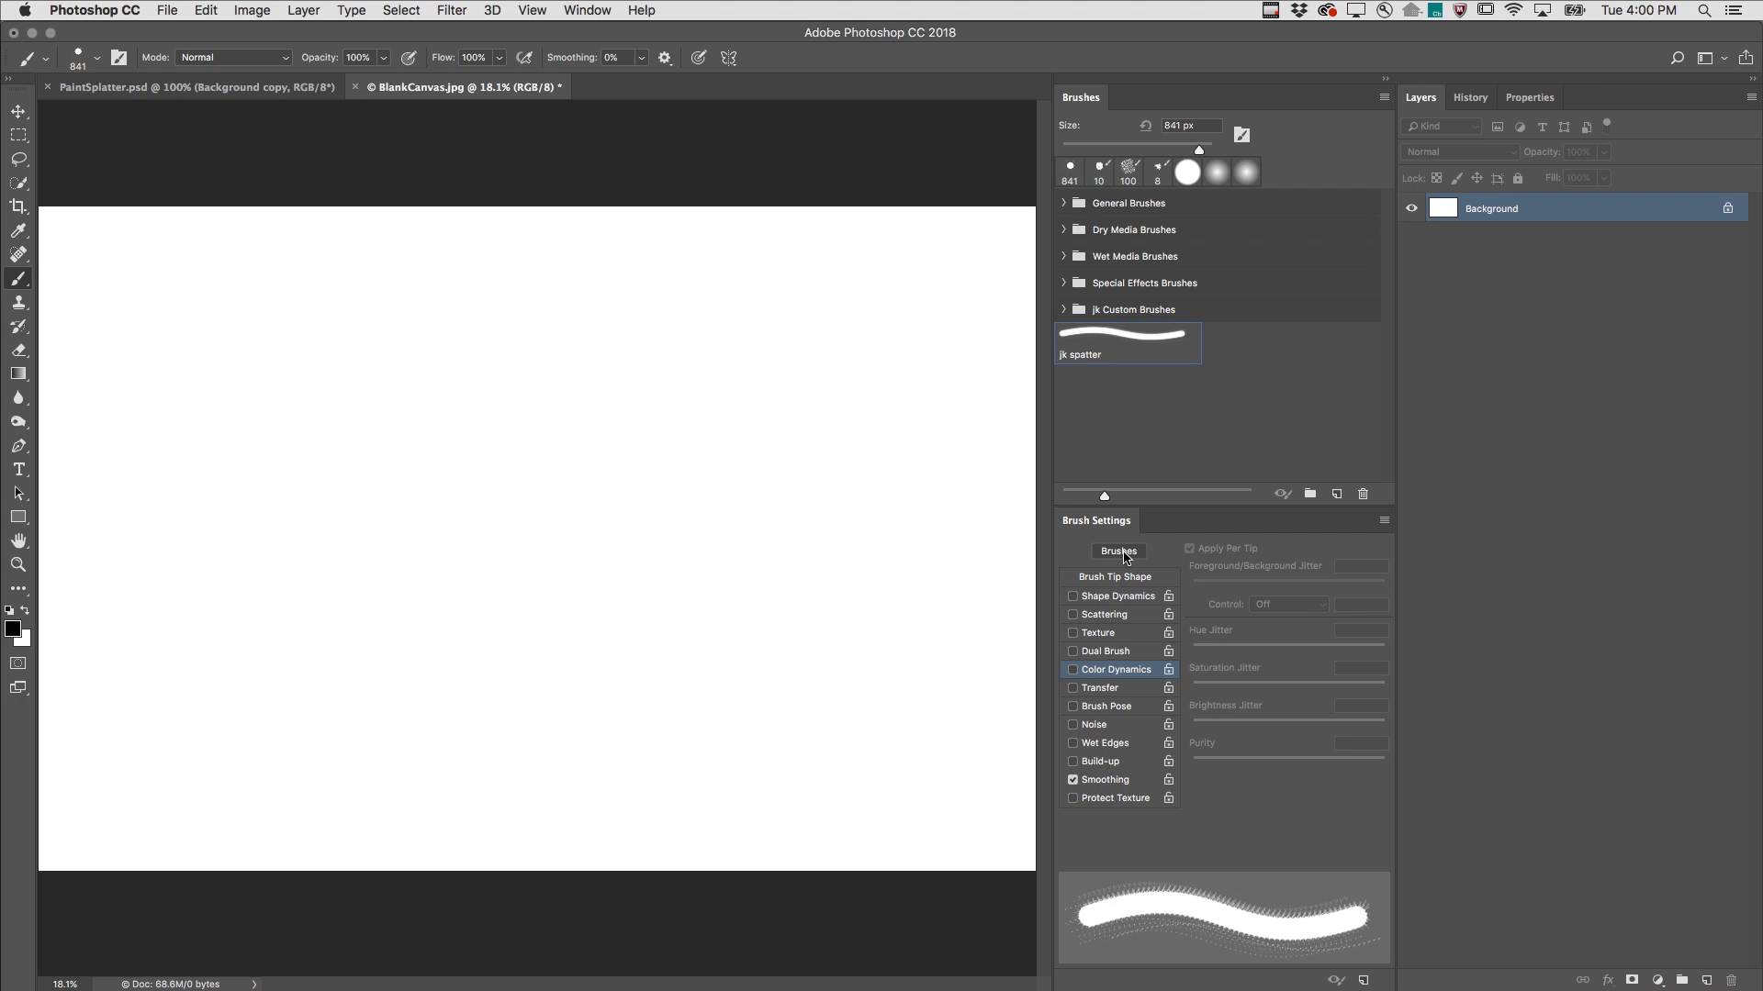
click(1110, 595)
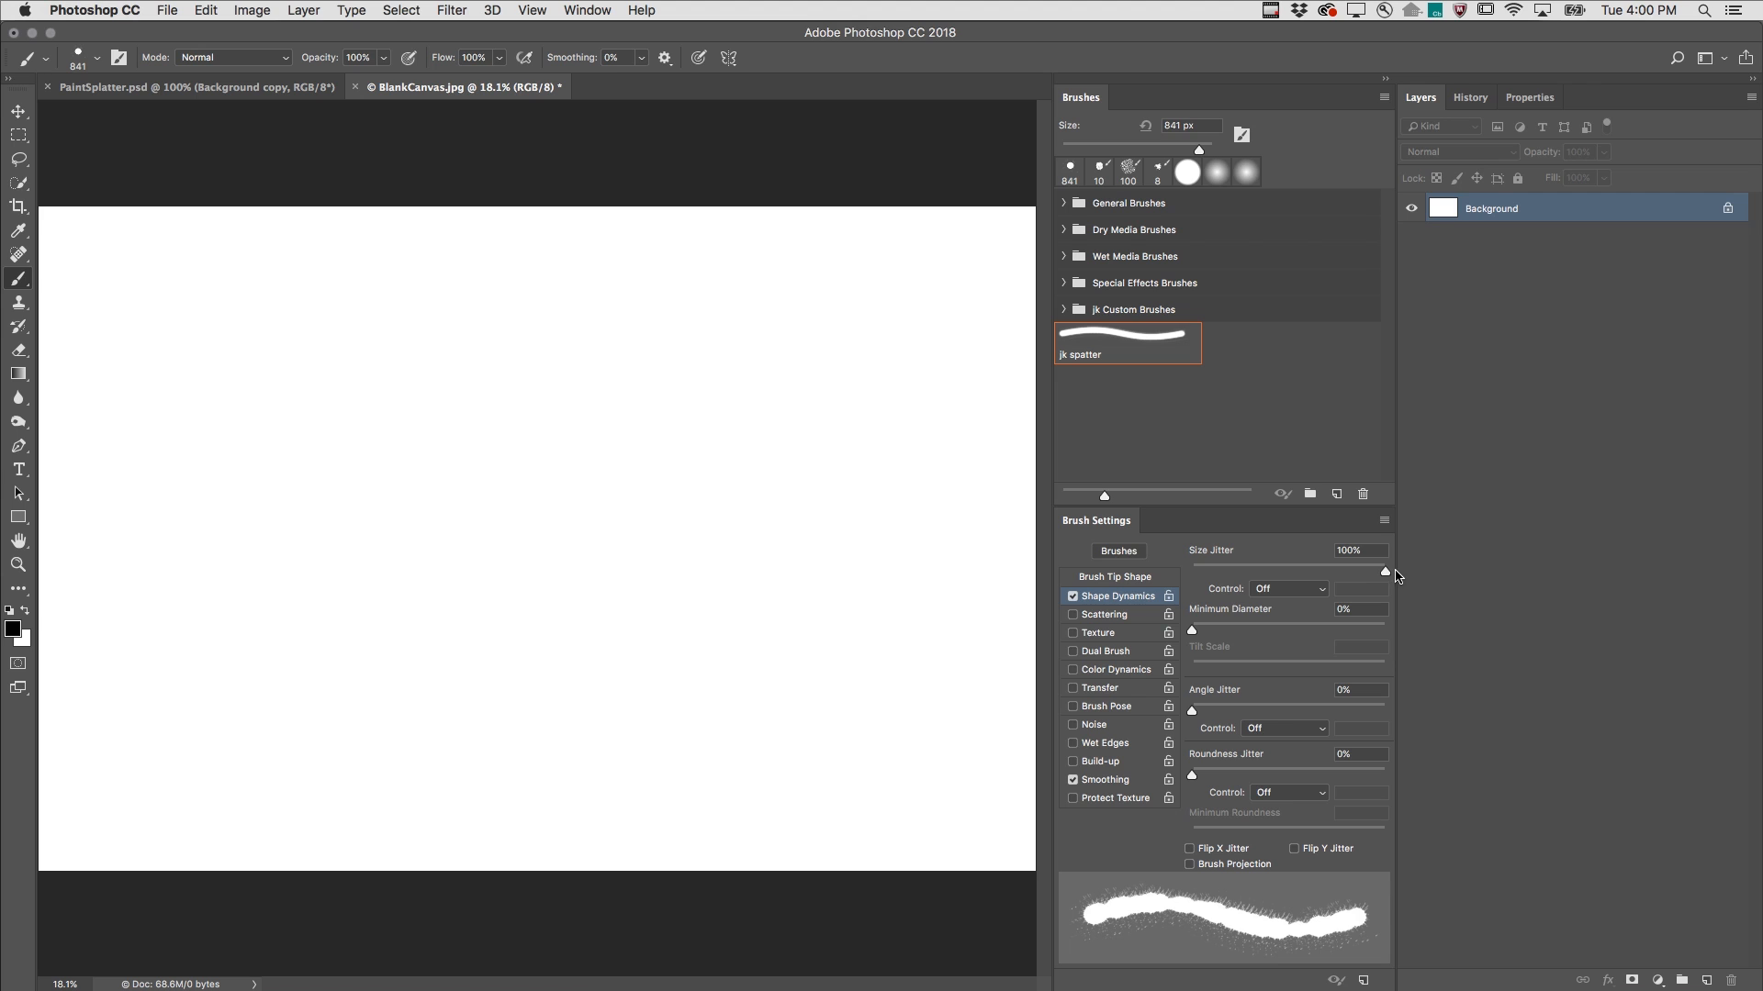
mouse_move(1297, 632)
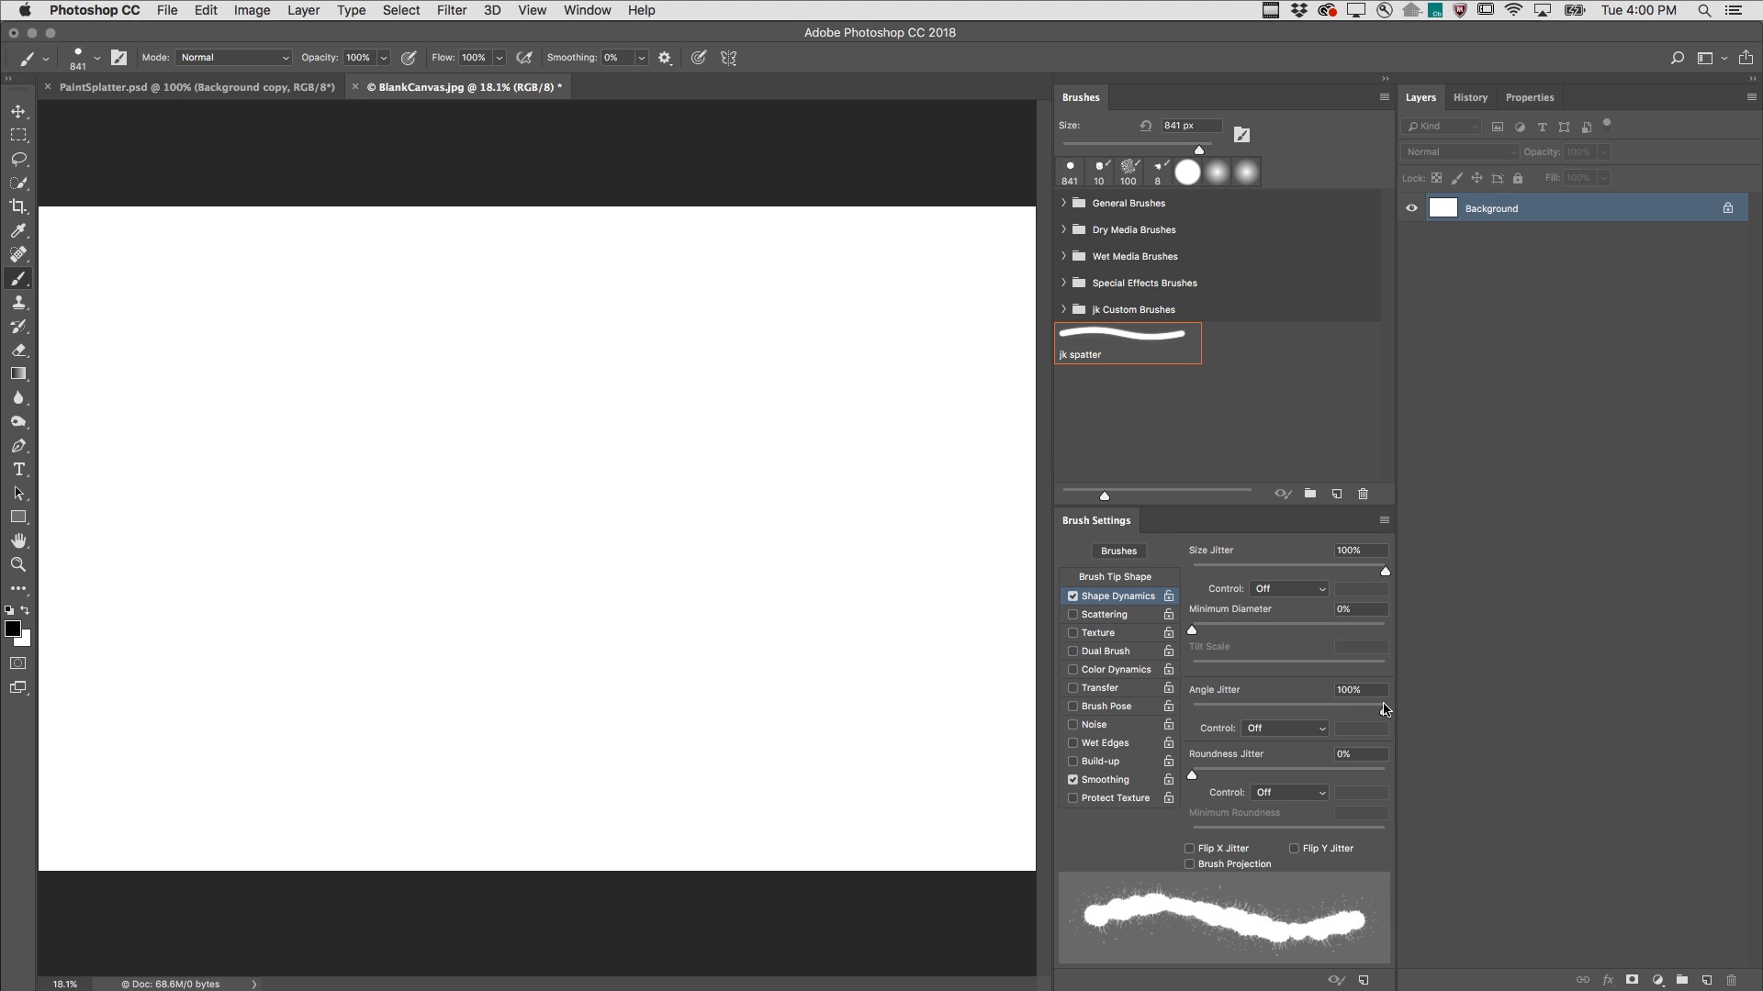
click(11, 626)
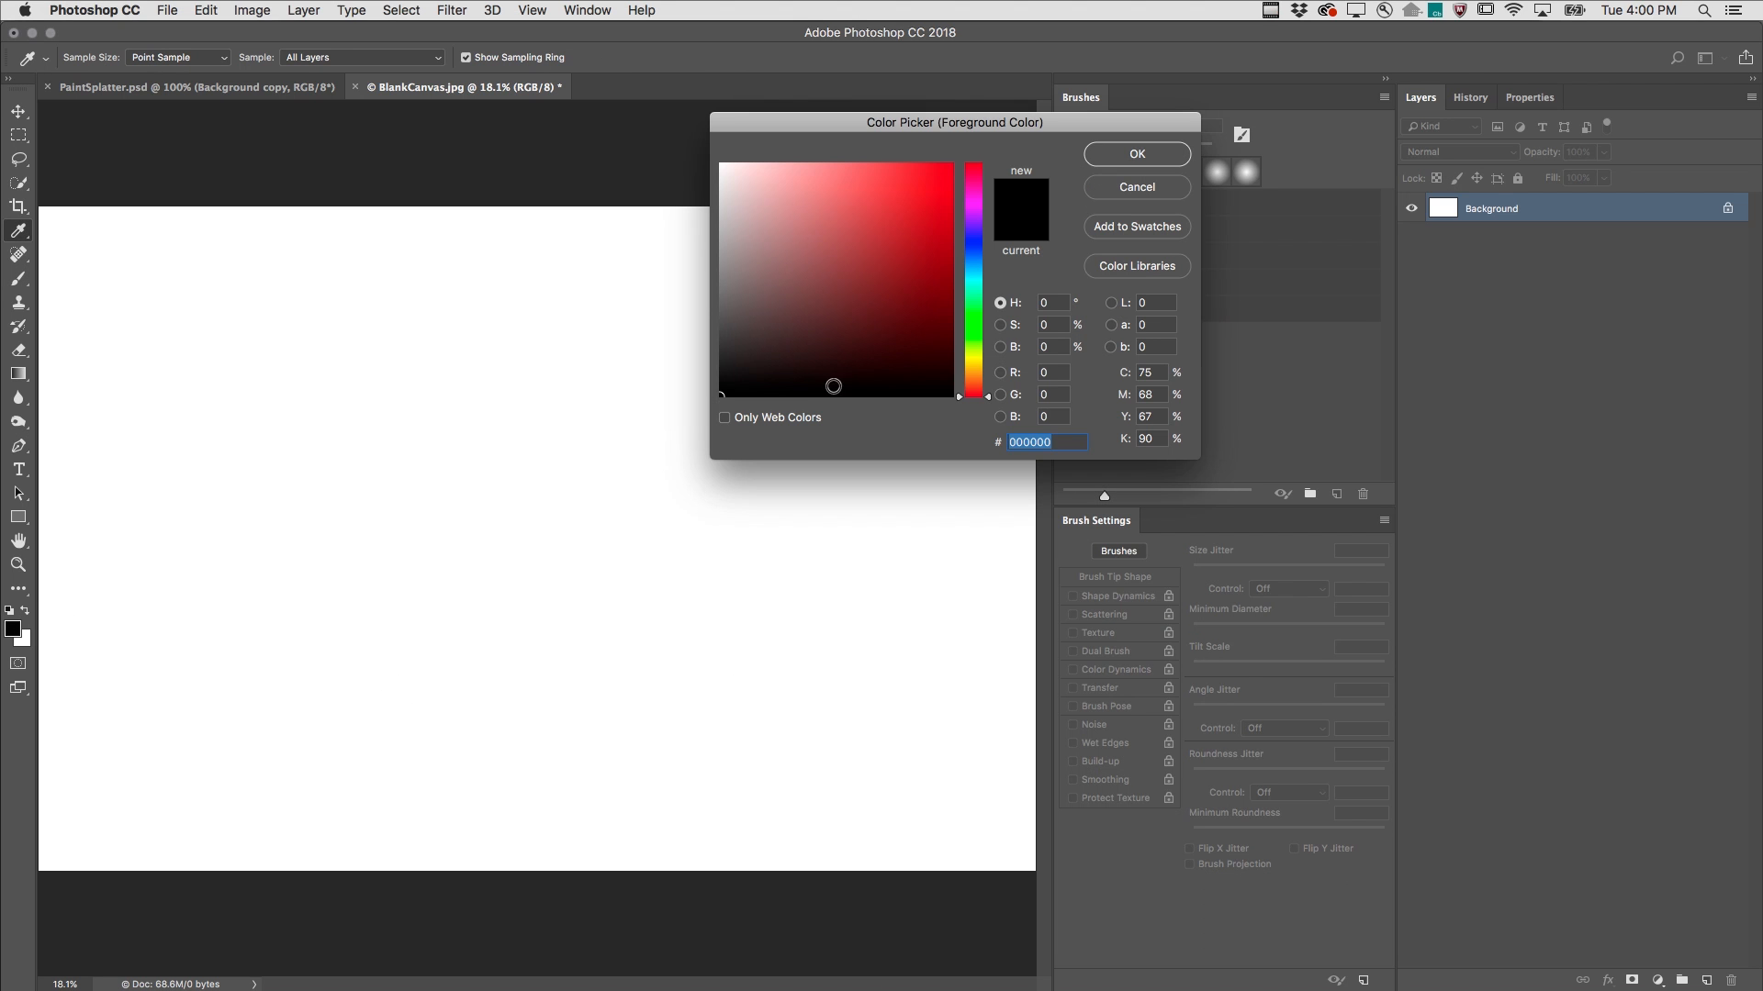
Set the foreground colour to a deep blue in the Color Picker
click(973, 256)
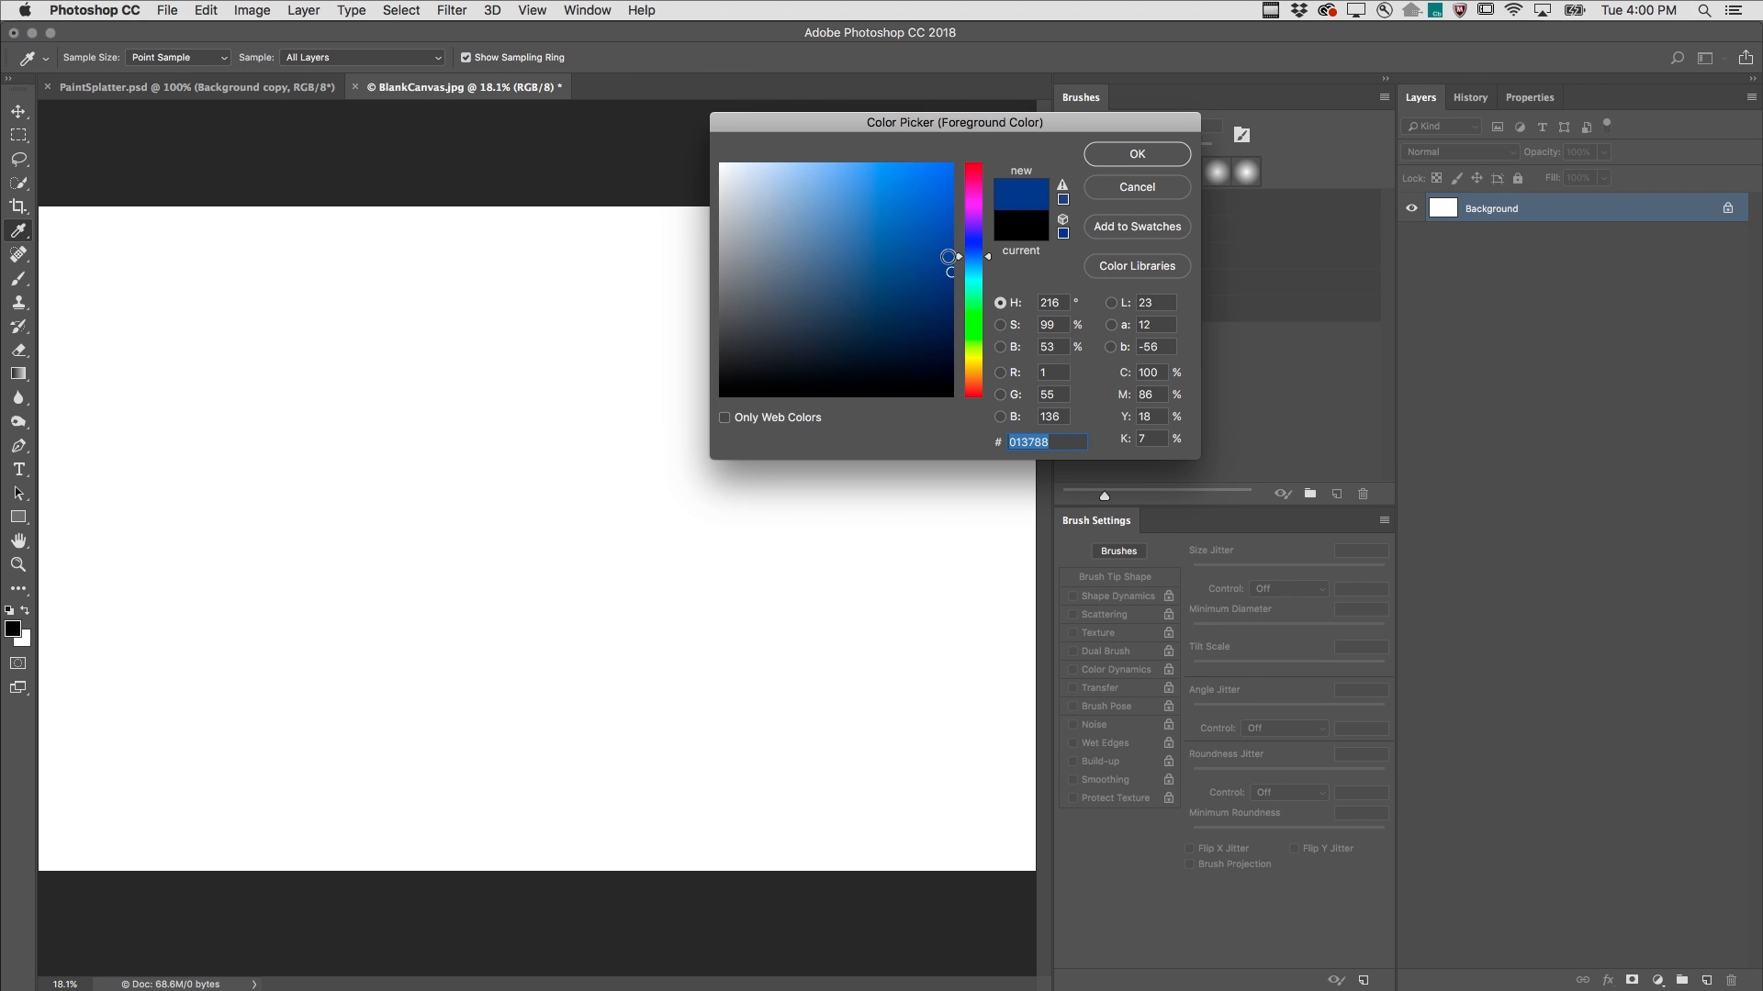
click(1135, 155)
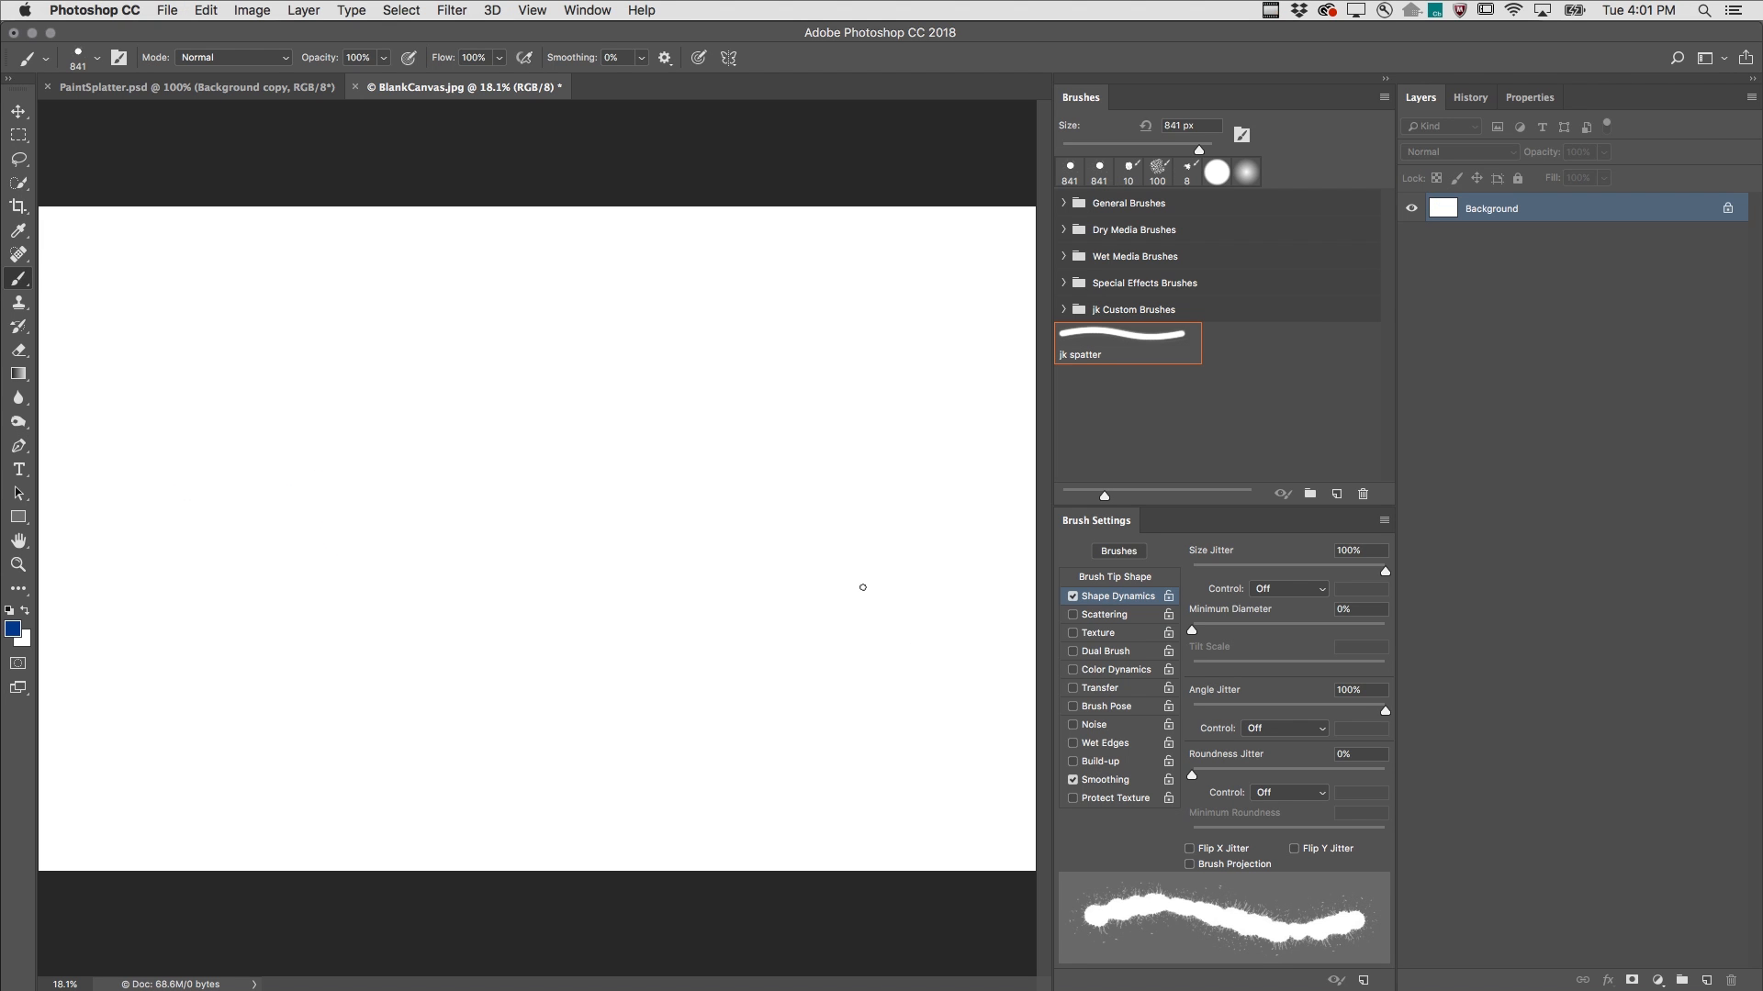
Enable Scattering at 336% and Color Dynamics with 33% saturation, 28% brightness jitter
click(1103, 613)
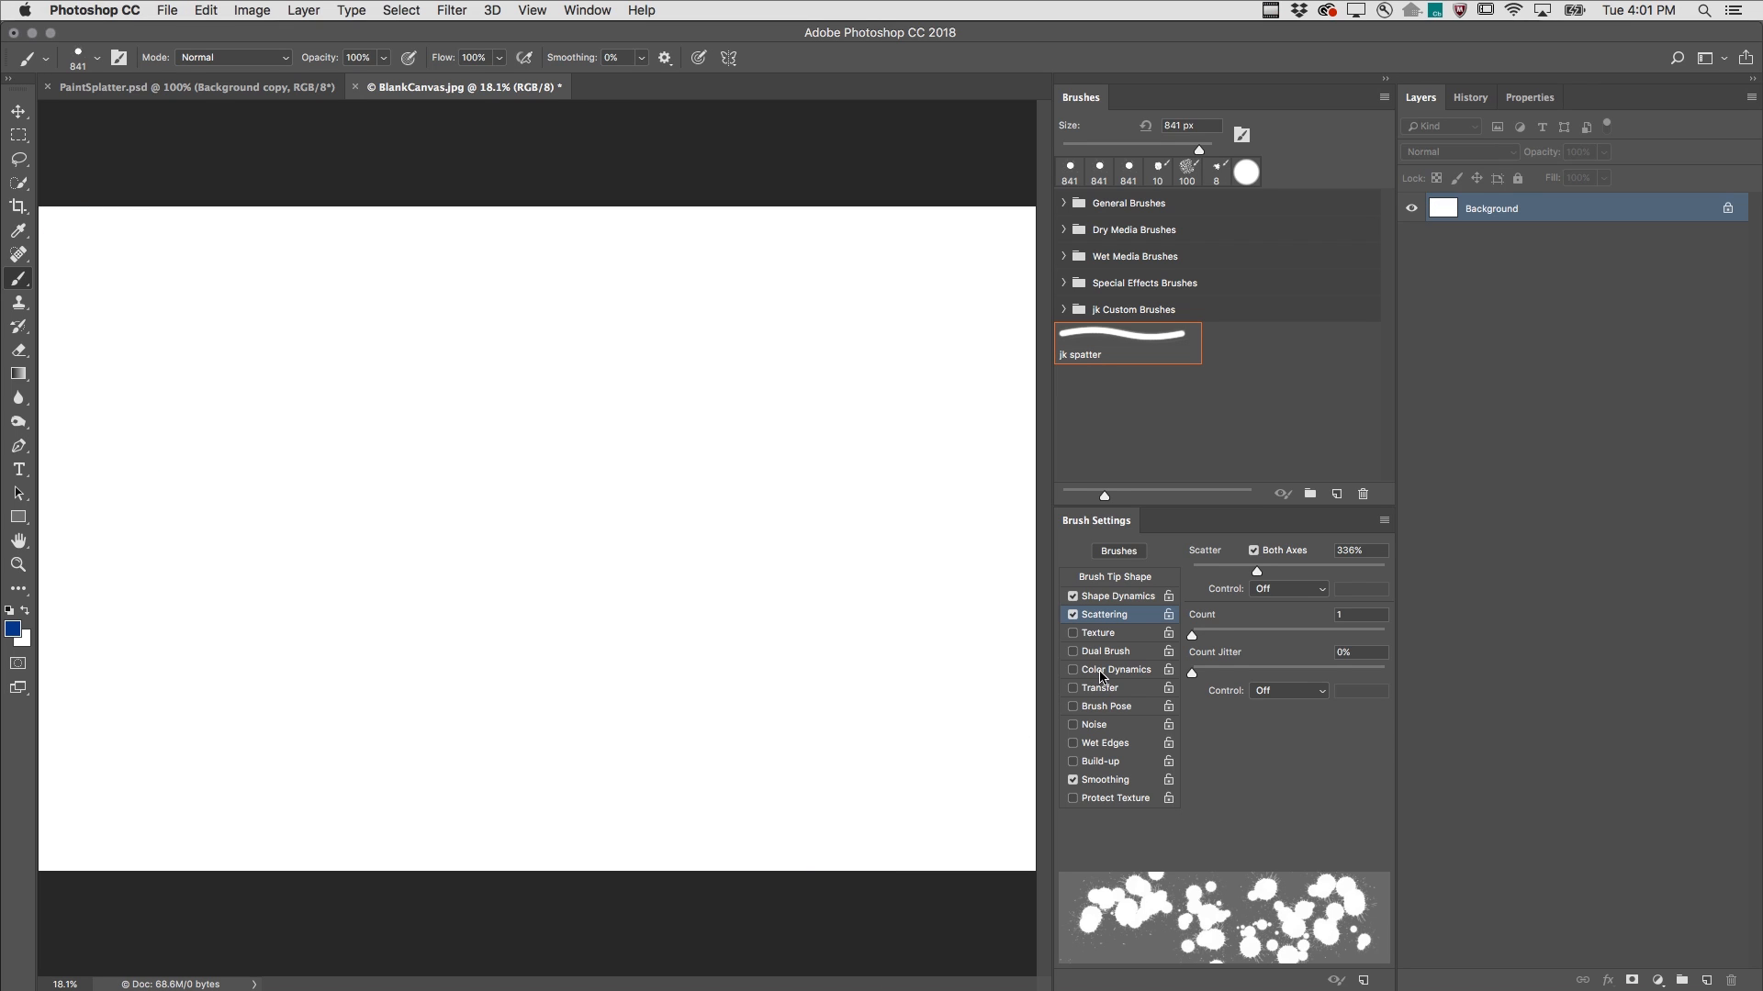
click(1071, 669)
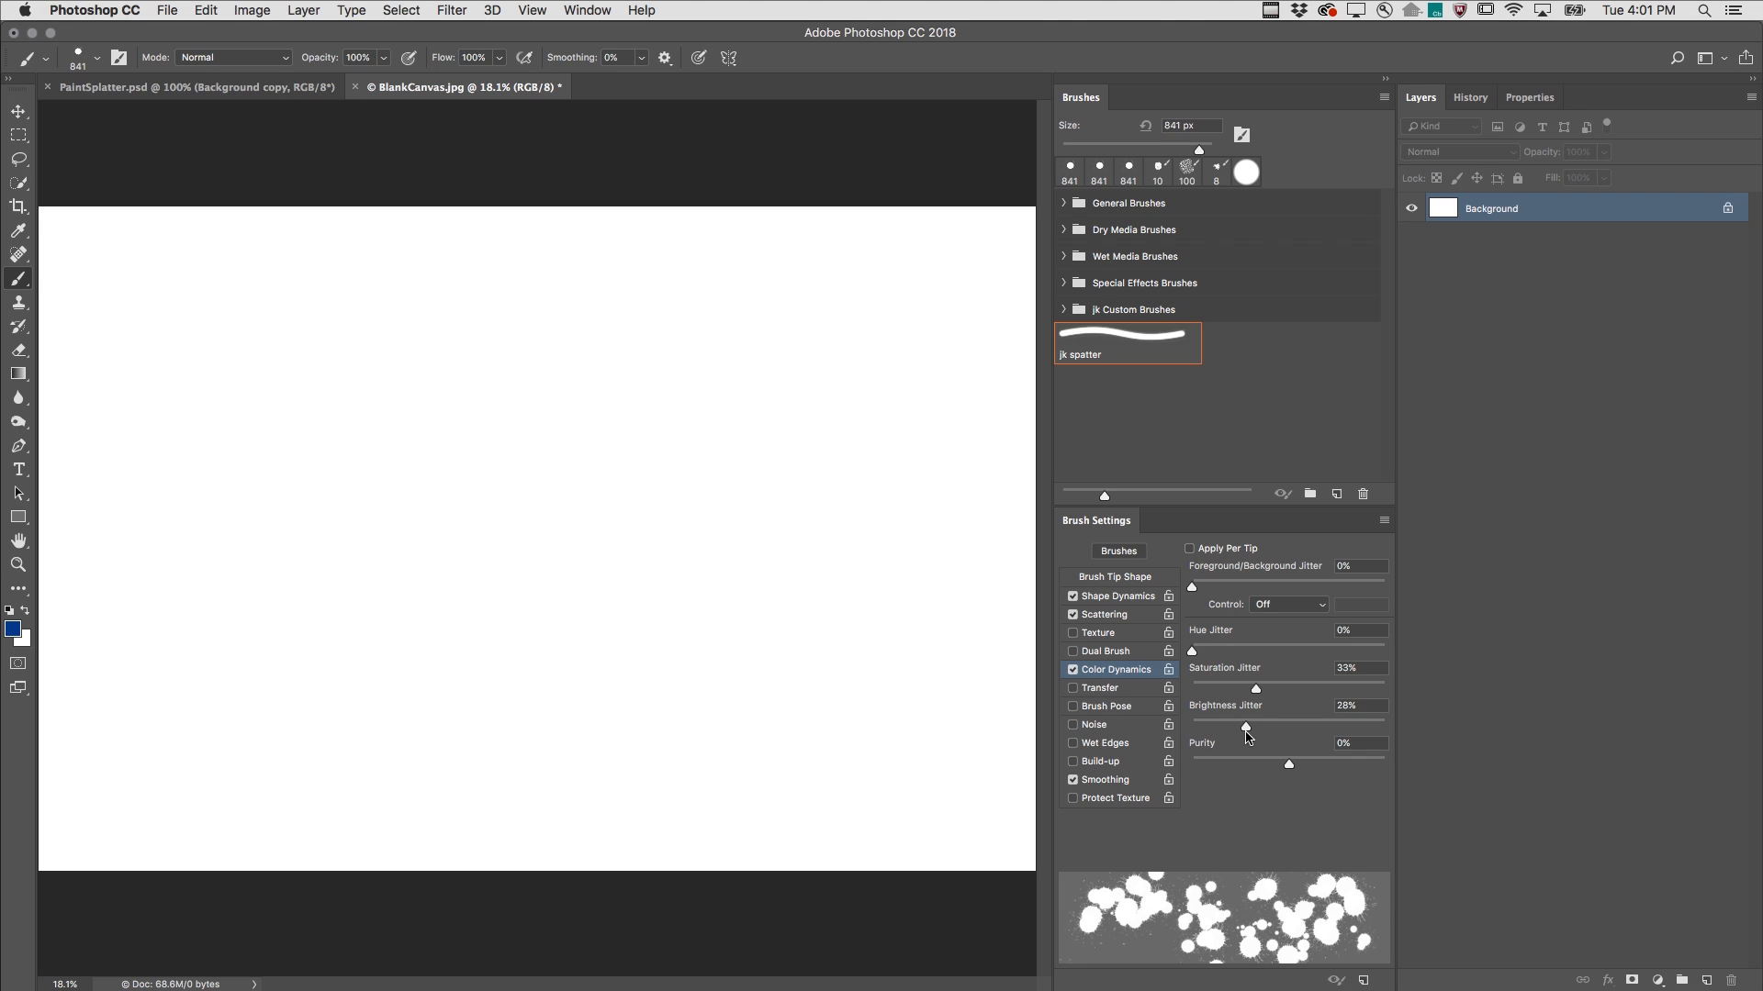
Toggle Apply Per Tip and paint blue splatters in varied shades across the canvas
click(1189, 548)
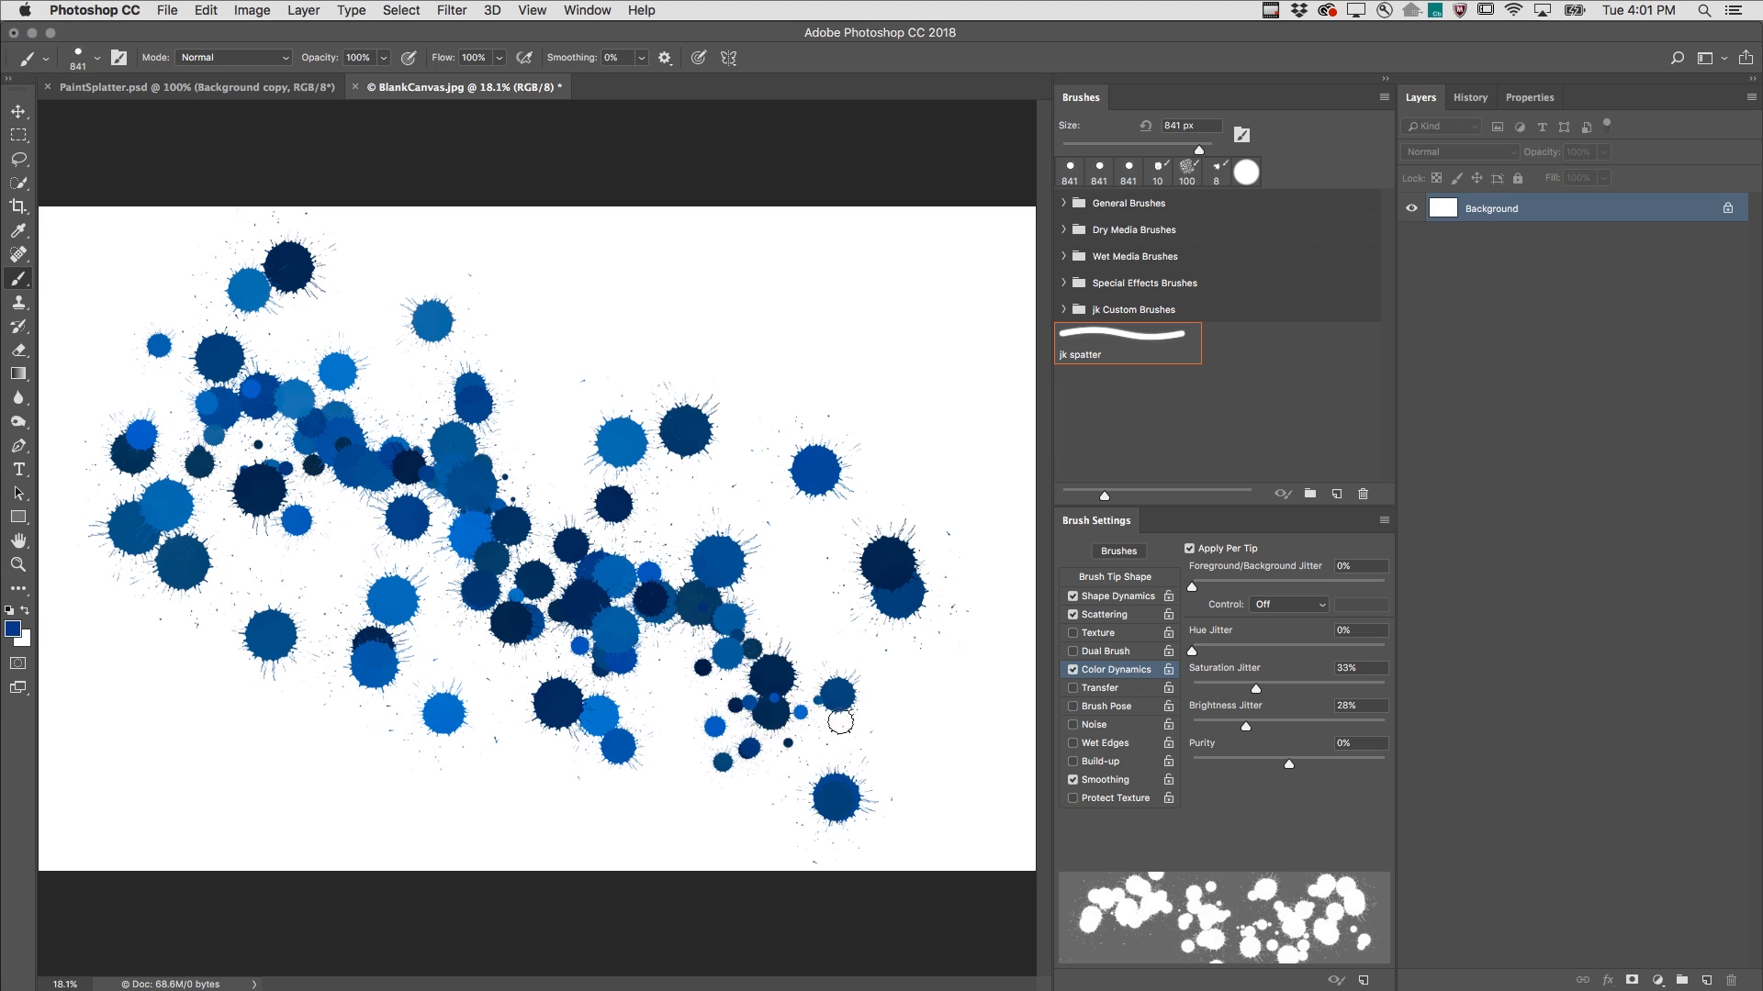
click(832, 709)
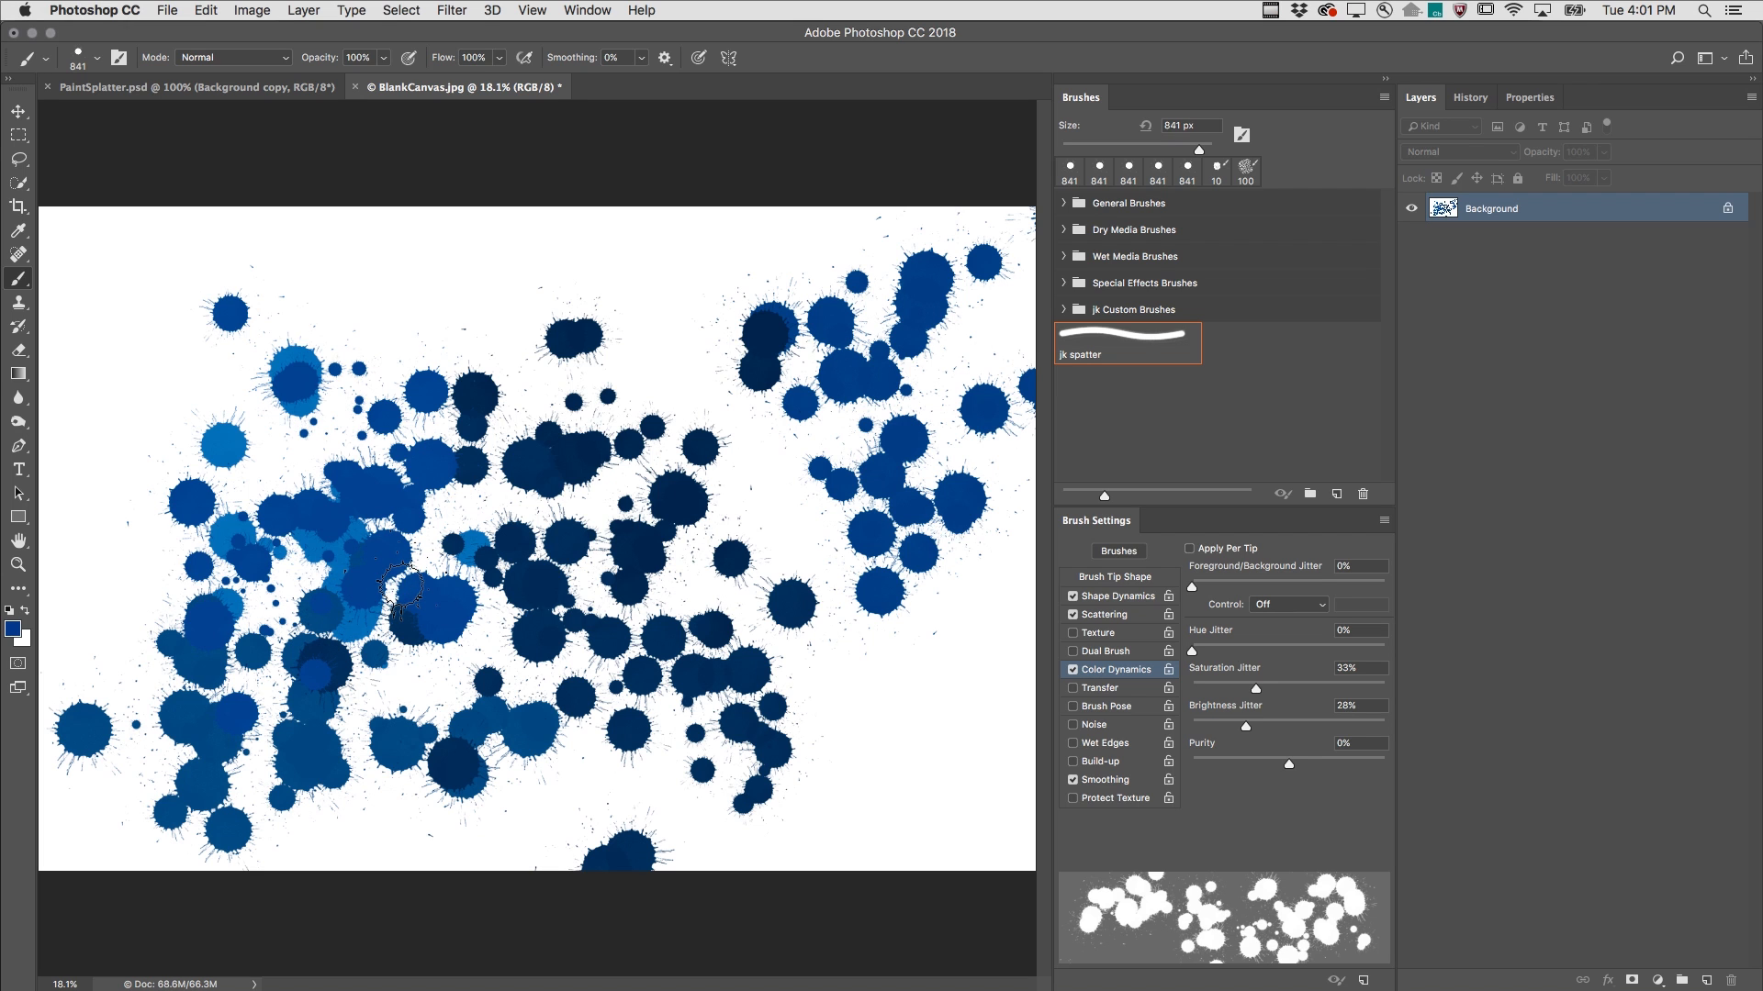
mouse_move(237, 81)
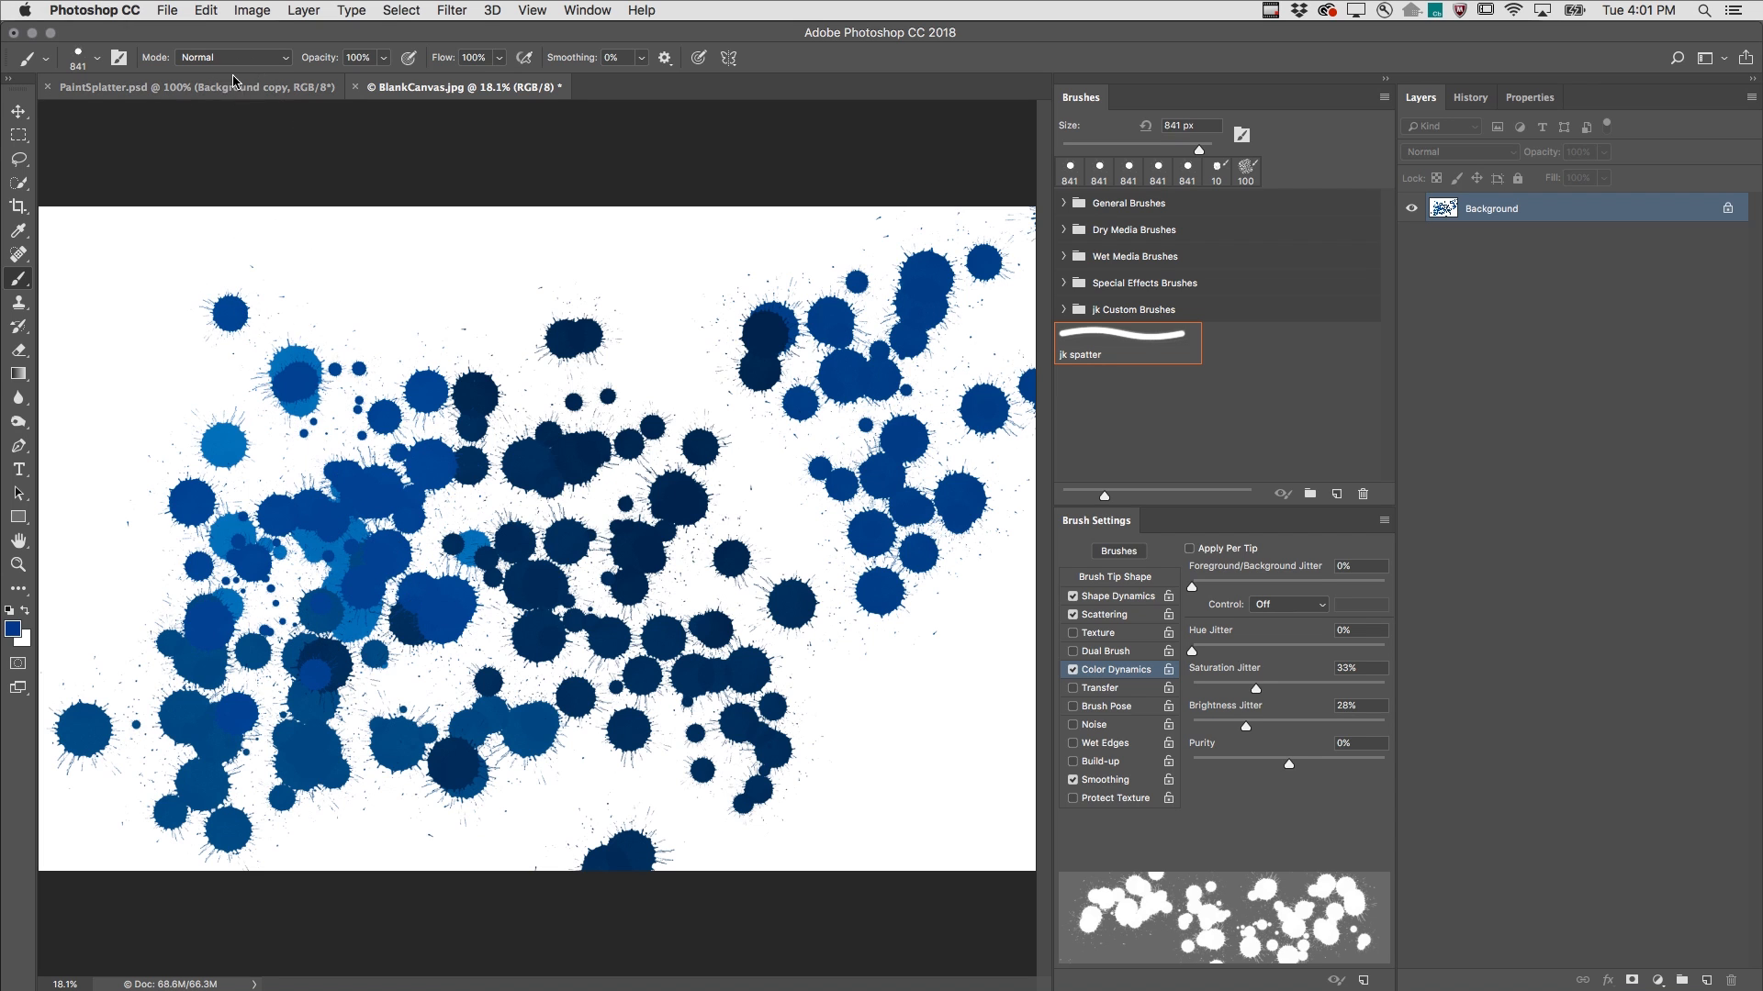
Paint translucent splatters in Multiply mode at 52% opacity over the existing ones
click(231, 57)
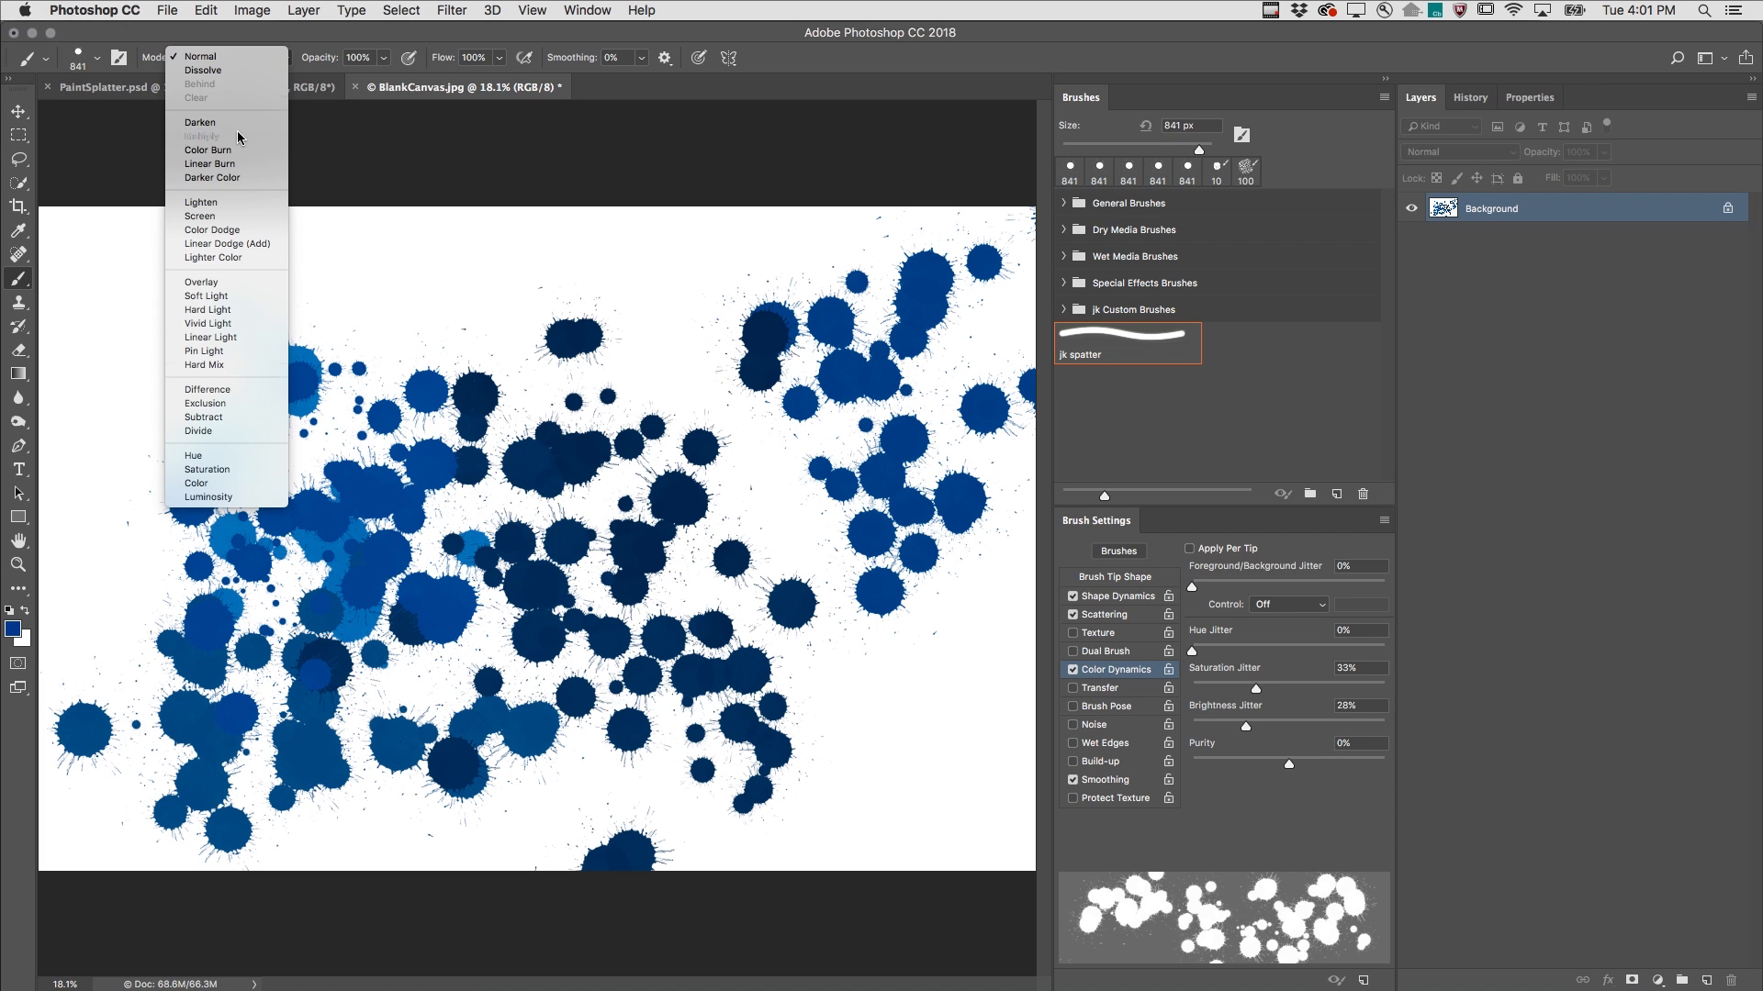
click(202, 108)
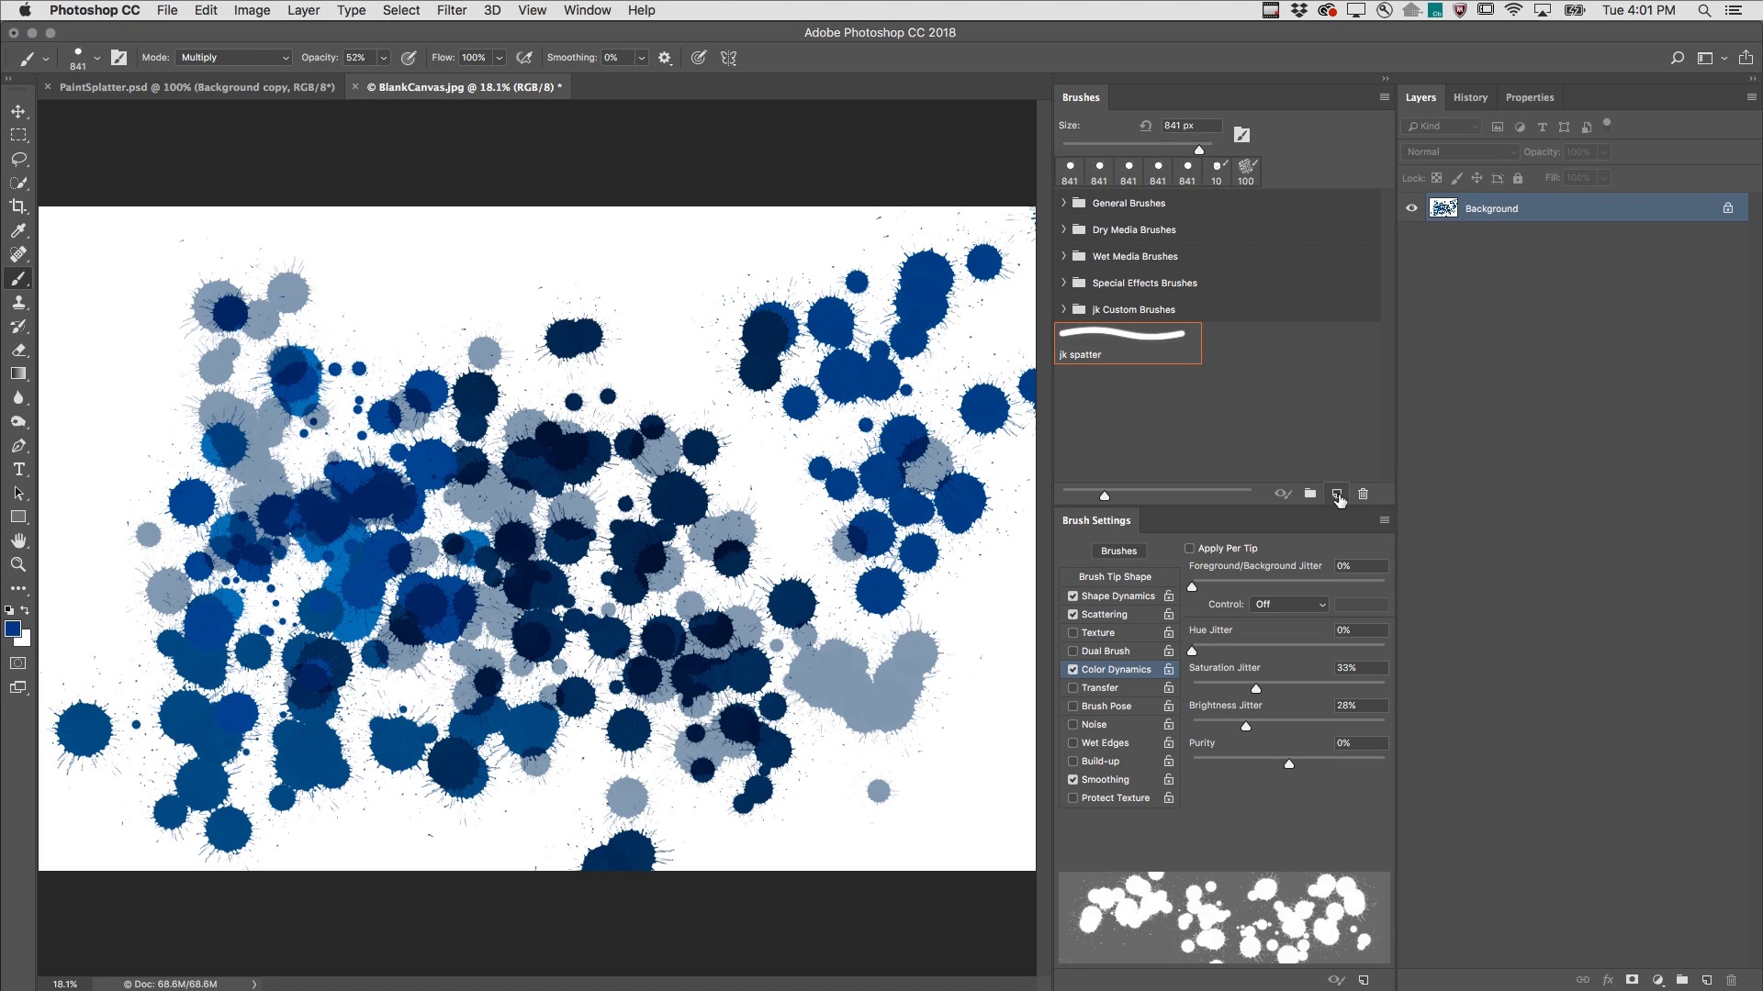
mouse_move(1197, 782)
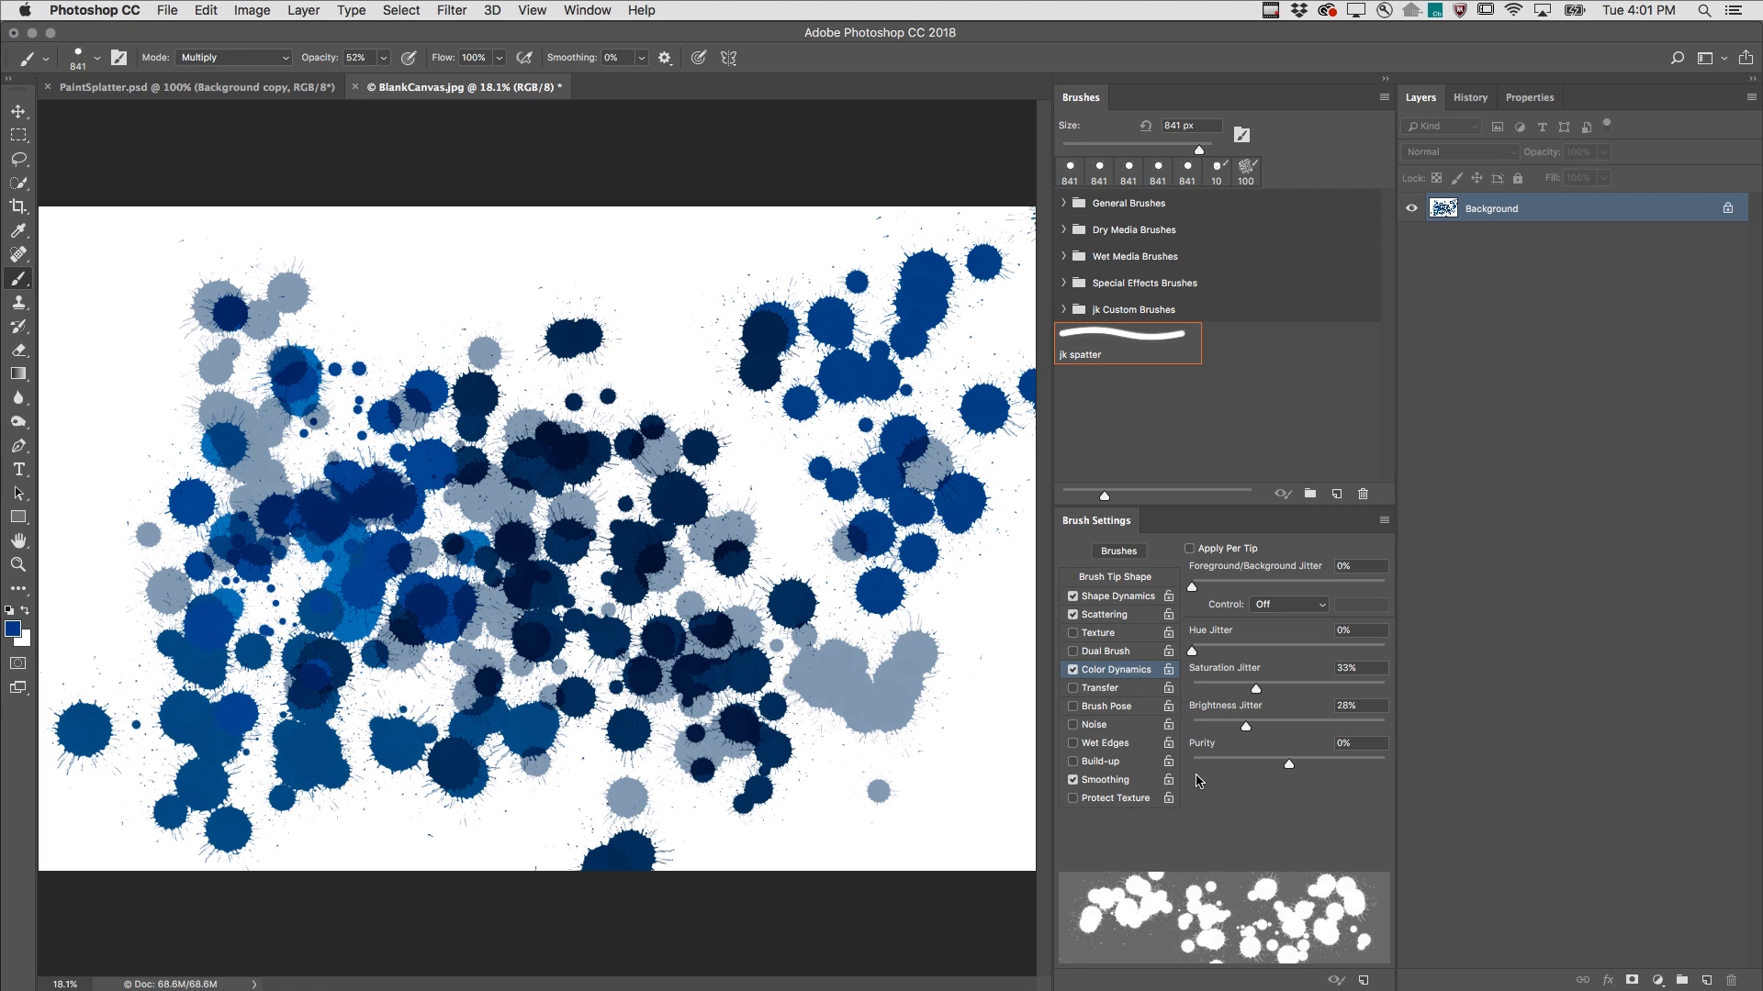
Save the current brush as preset 'jk spatter 1' with Include Tool Settings checked
click(1335, 494)
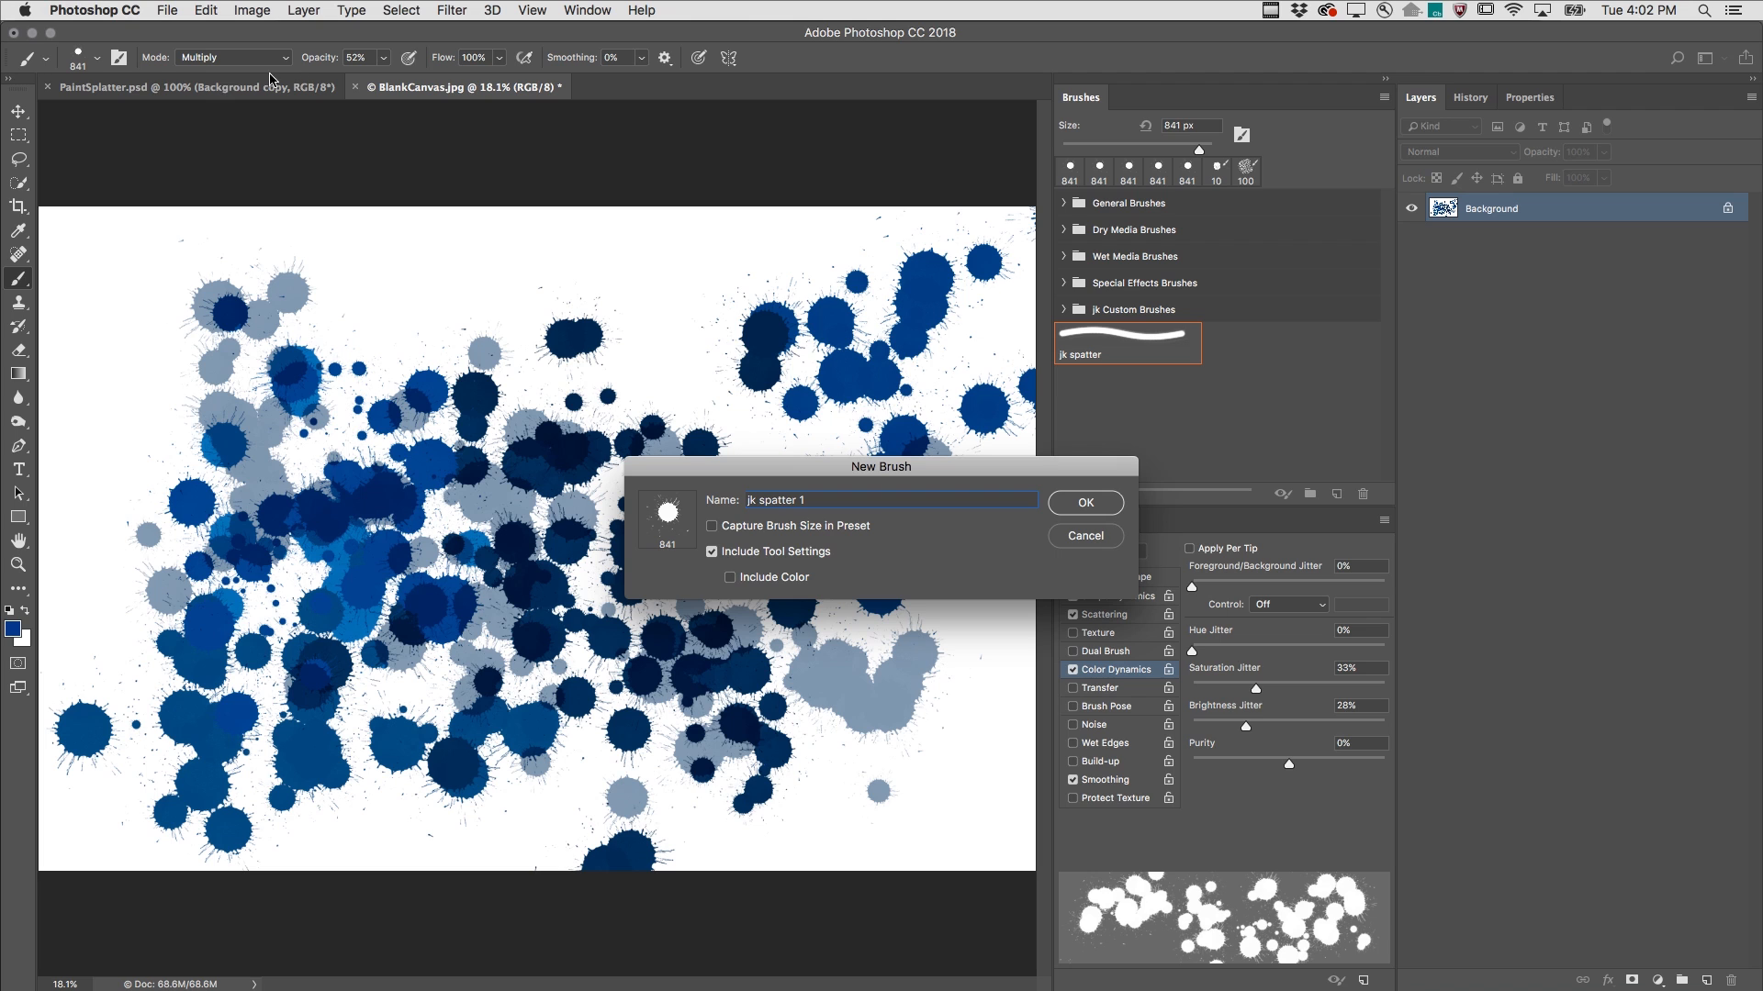
click(1083, 503)
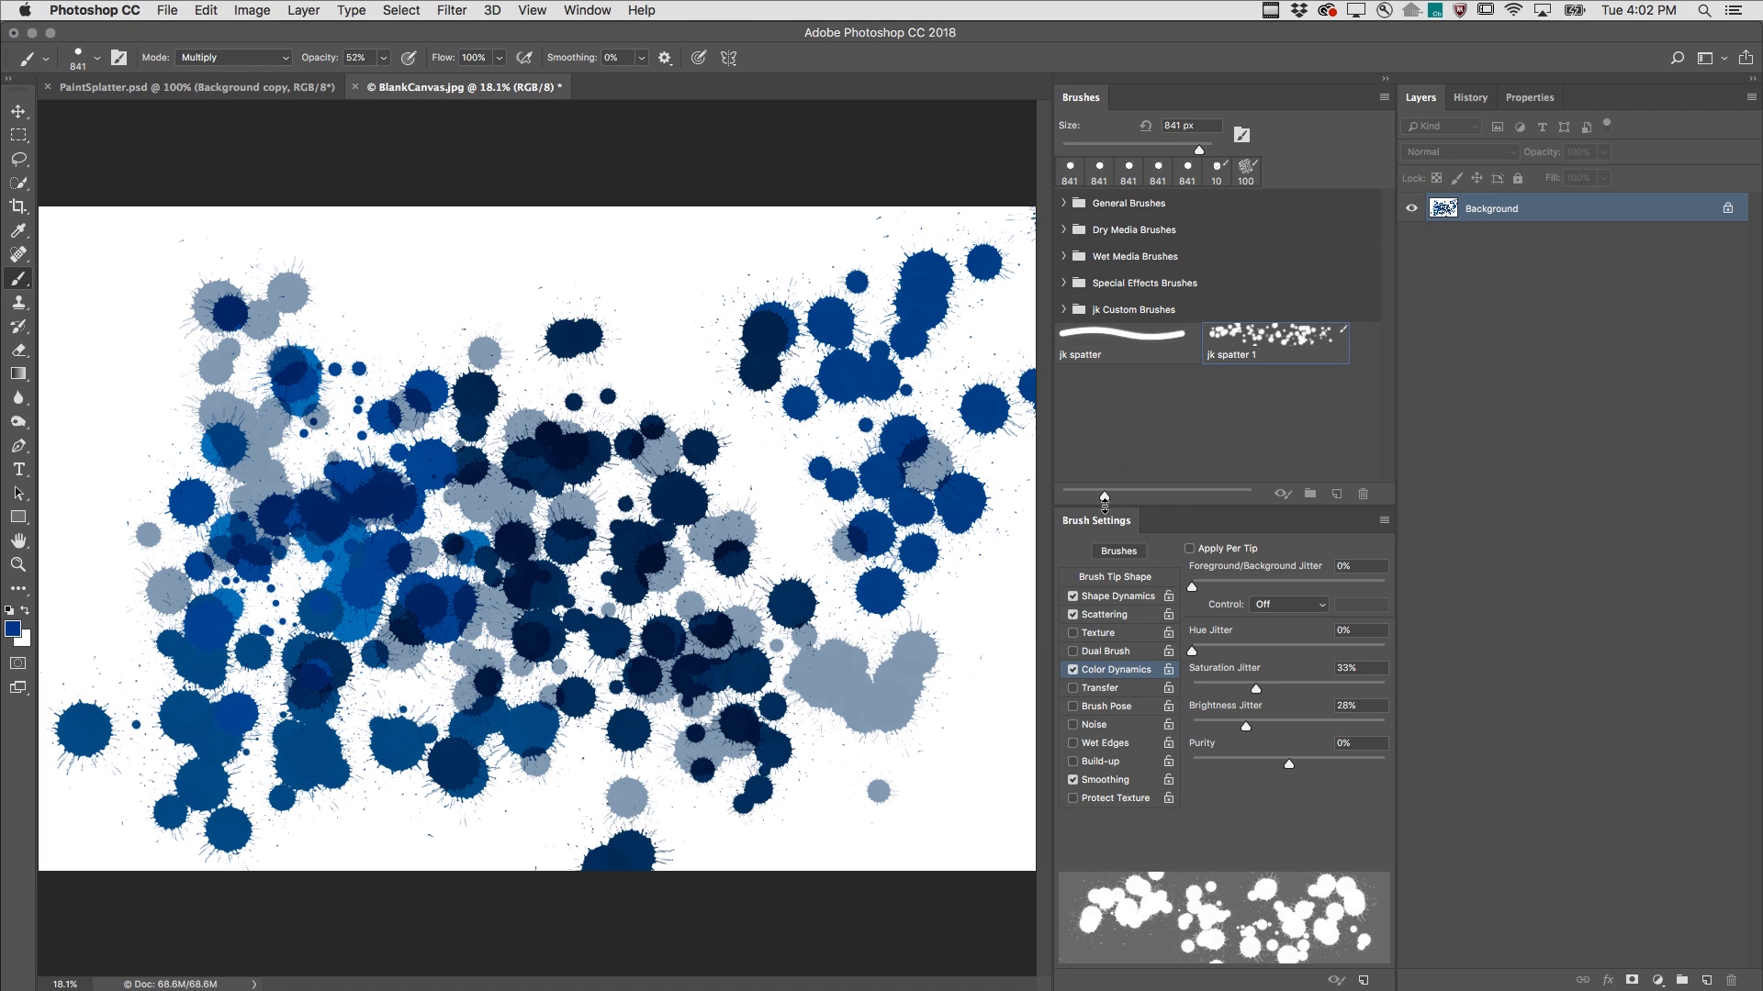
mouse_move(1271, 420)
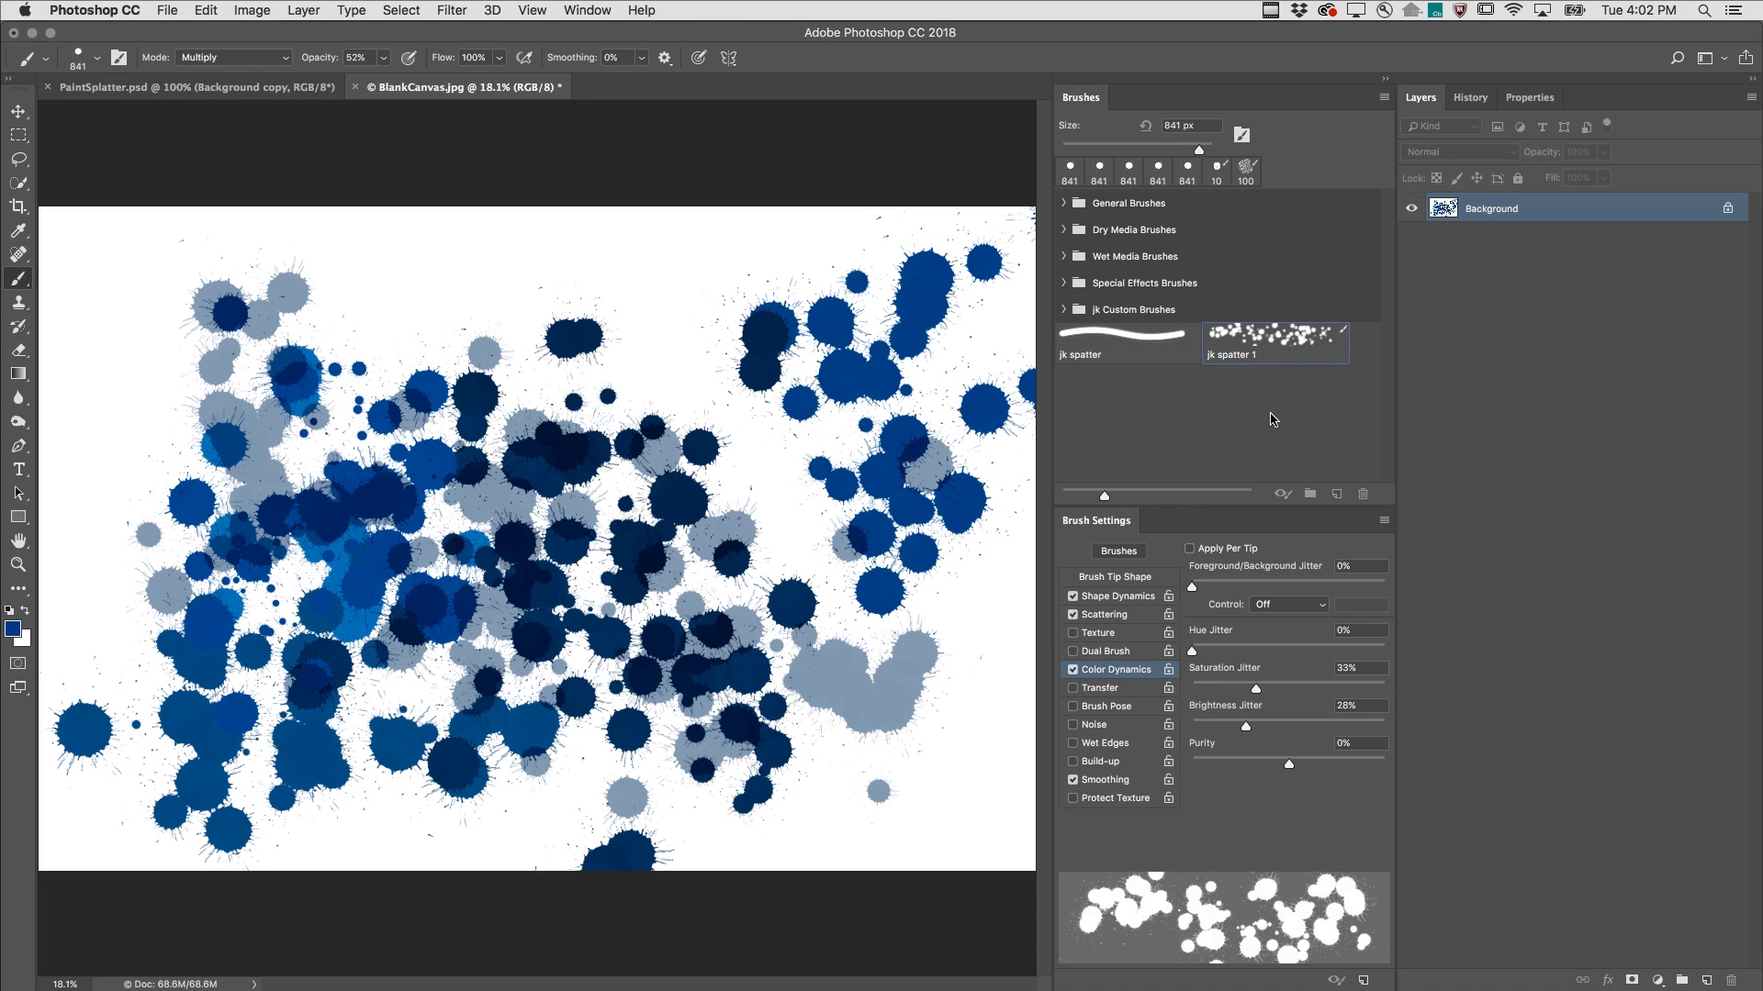